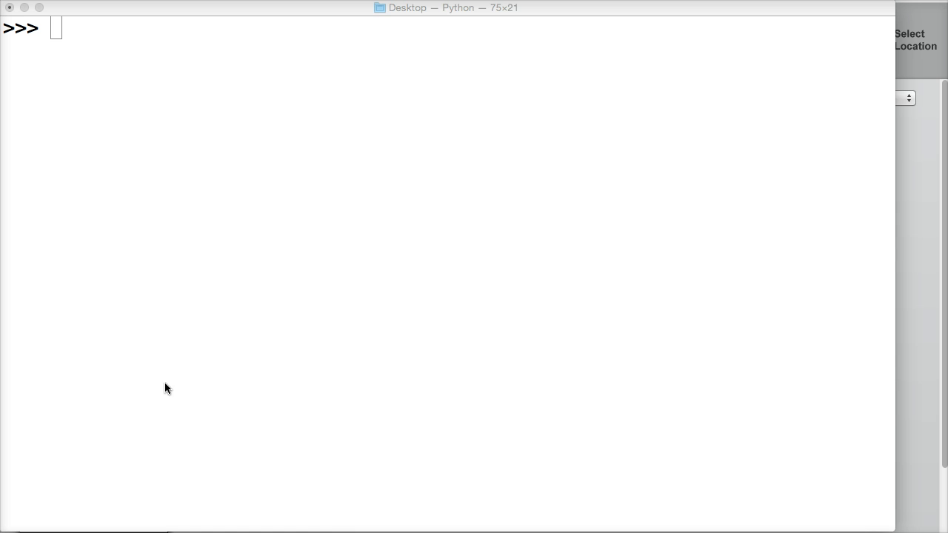
Enter list(range(0,11)) to print the integers 0 through 10.
type("list")
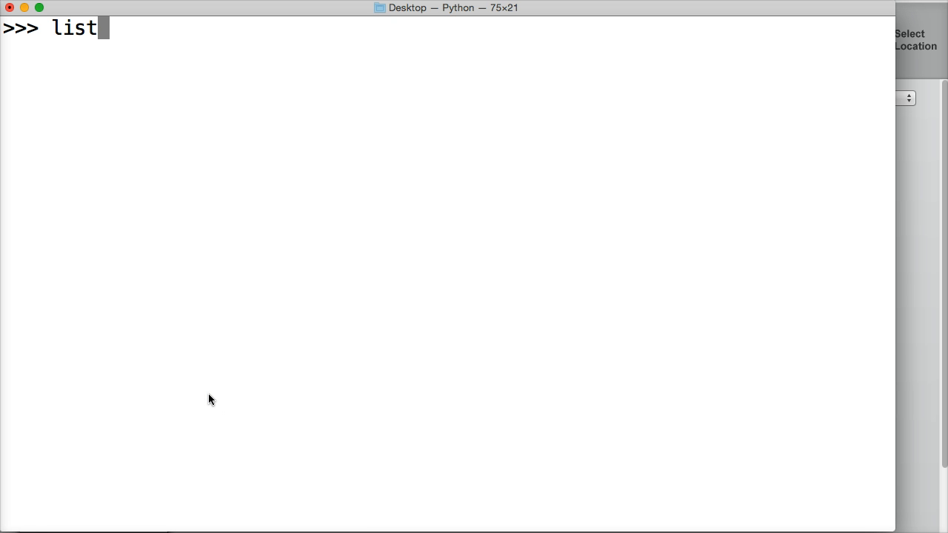
type("(ran")
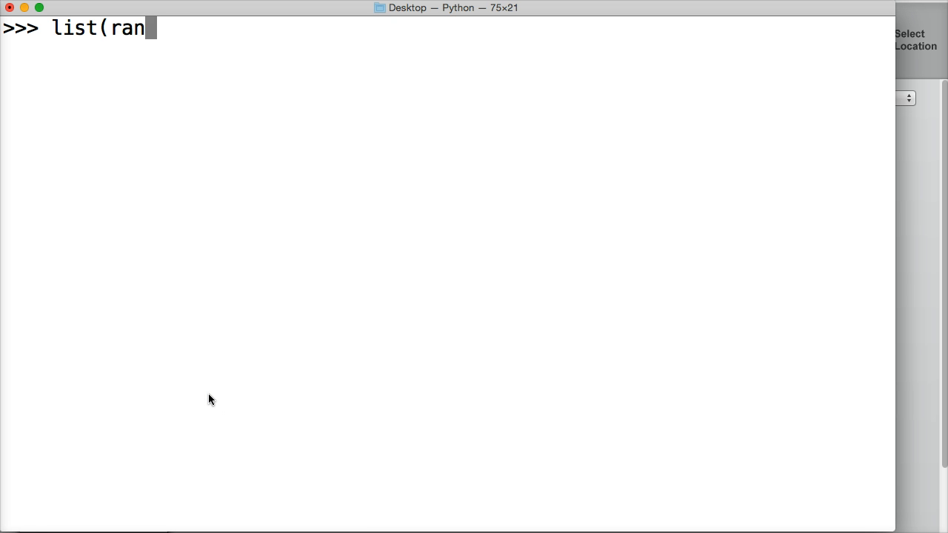
type("ge(")
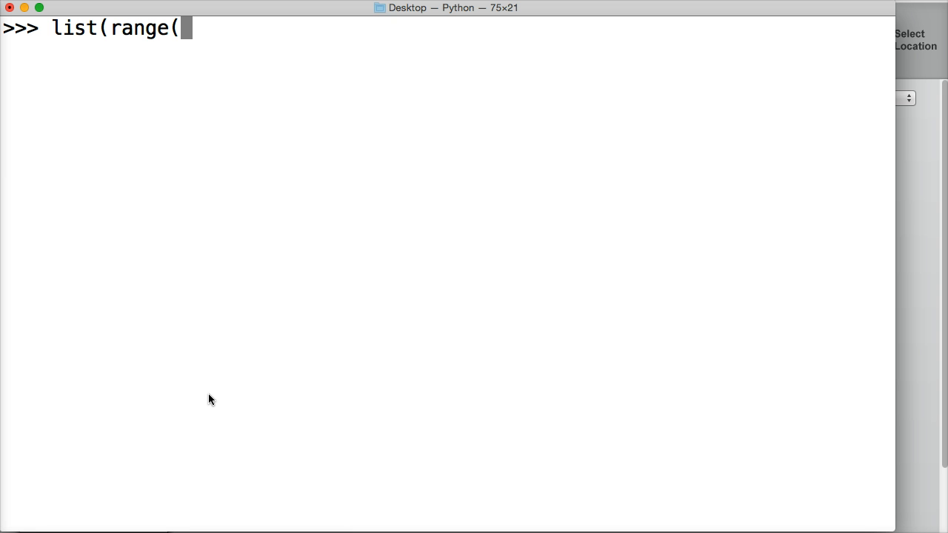
type("0")
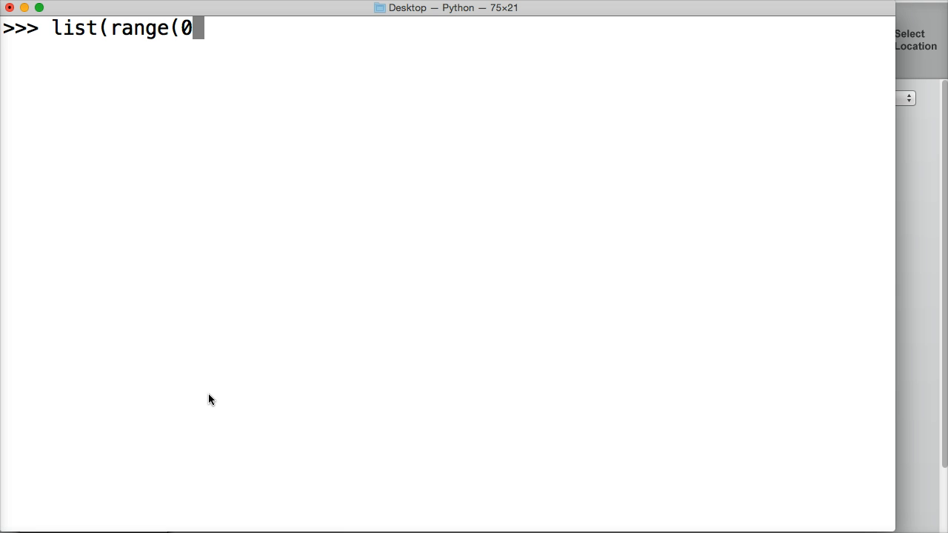
type(",11")
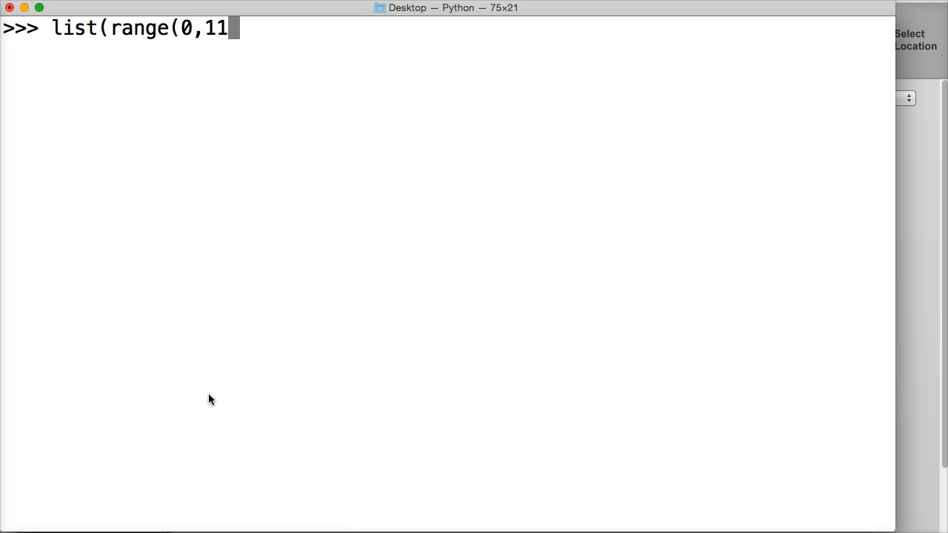
type(")")
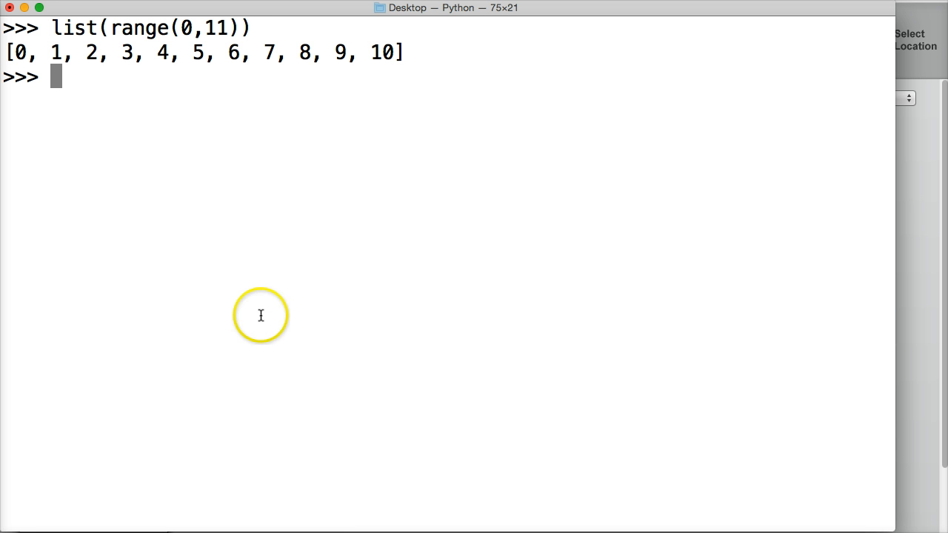
mouse_move(407, 56)
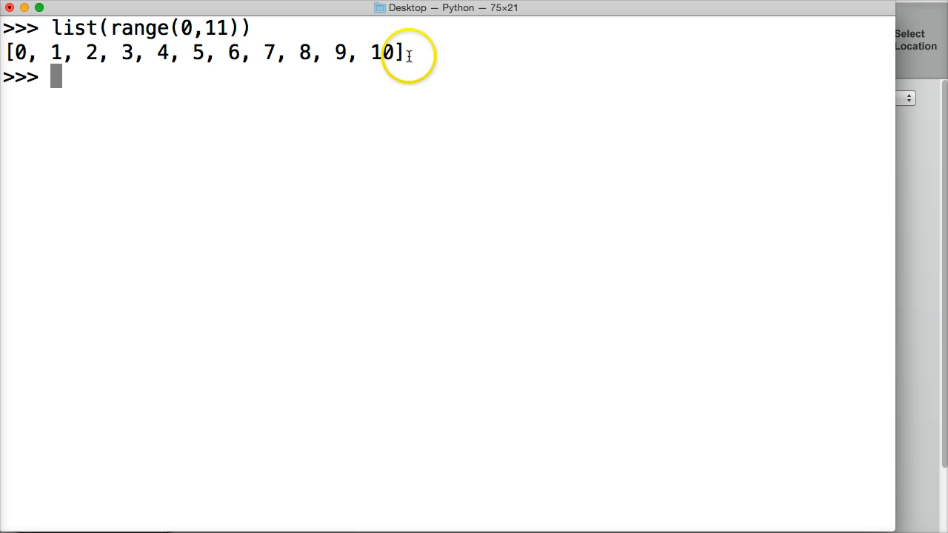
double_click(215, 27)
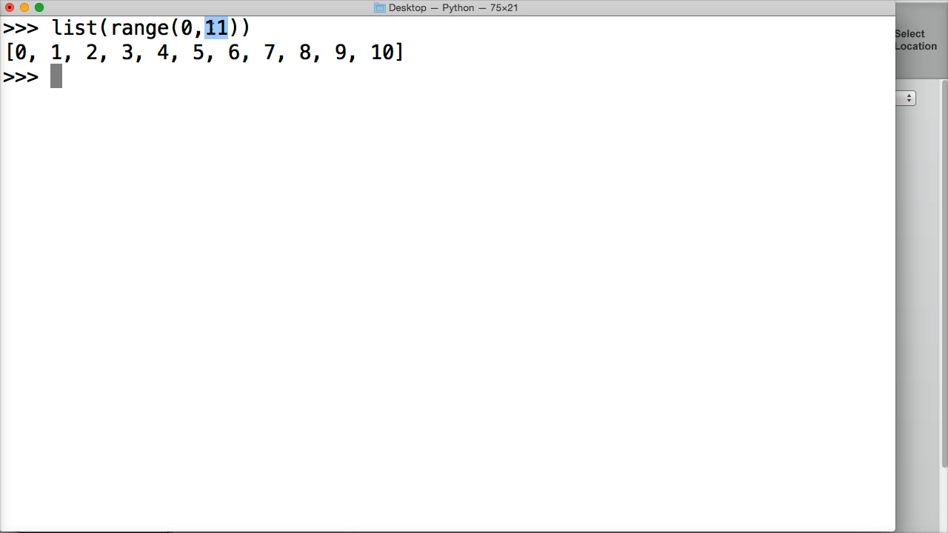
mouse_move(278, 23)
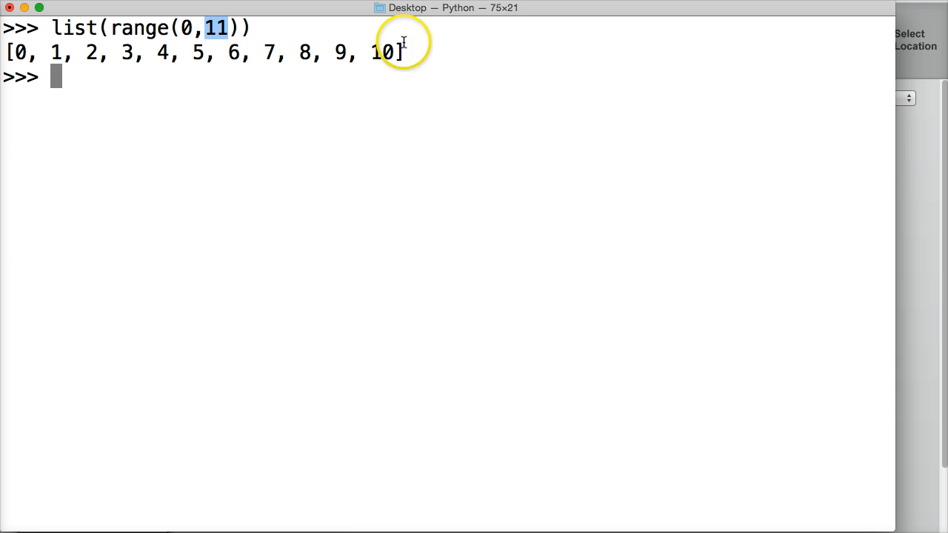
mouse_move(432, 150)
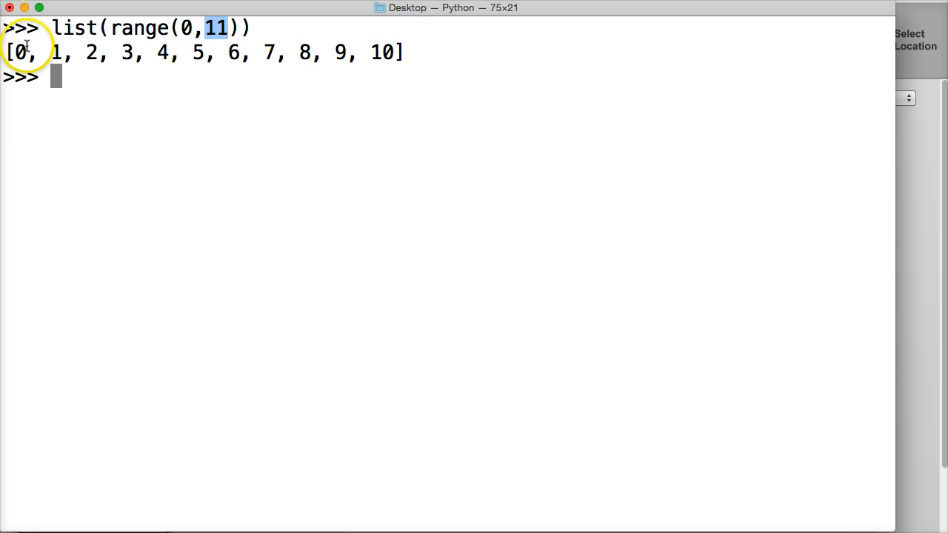
mouse_move(302, 37)
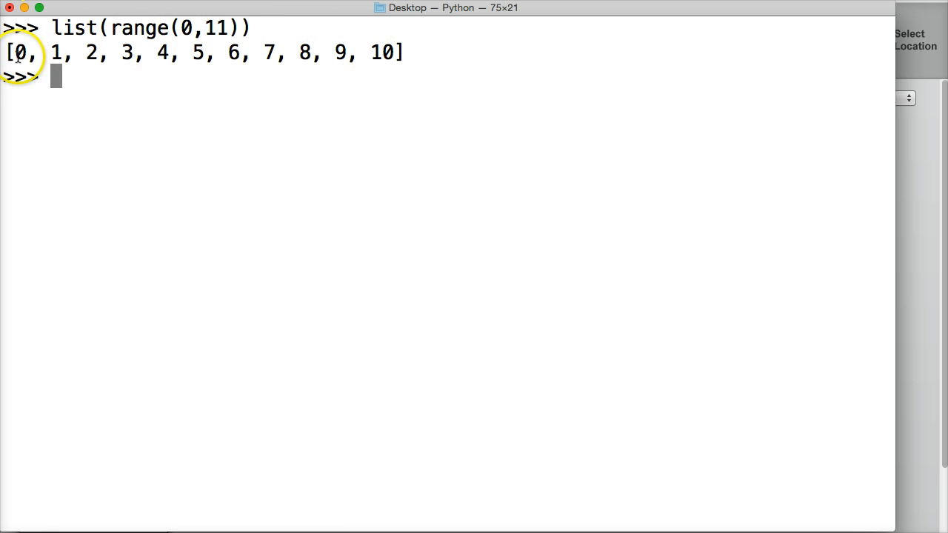
double_click(73, 27)
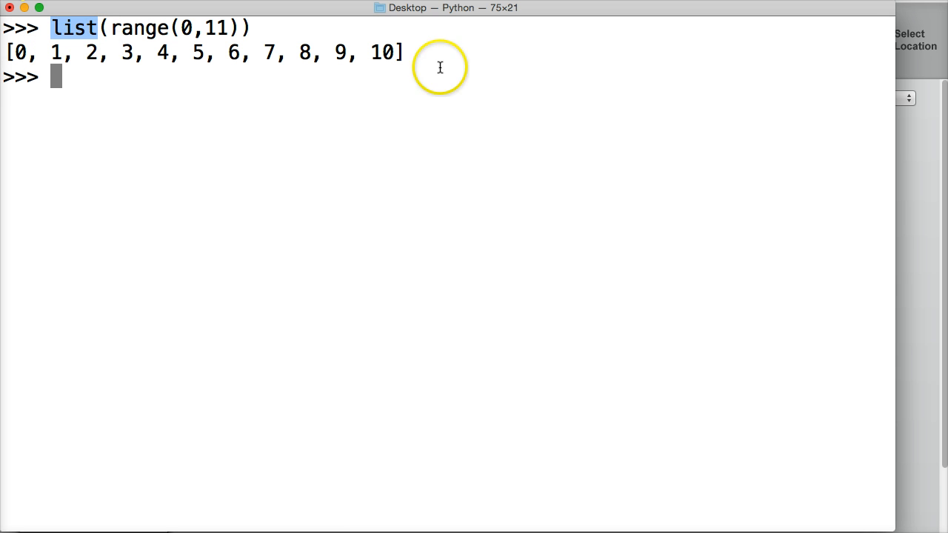
mouse_move(188, 31)
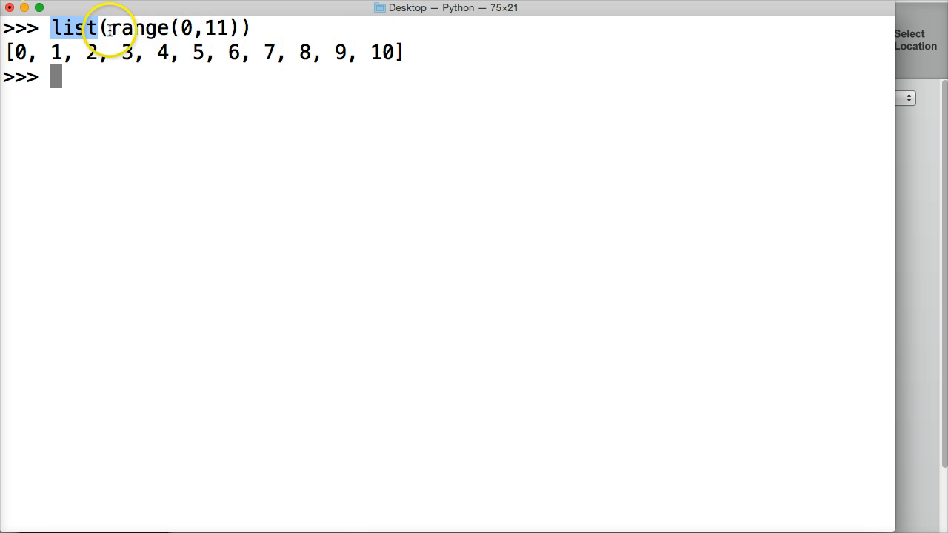
mouse_move(93, 53)
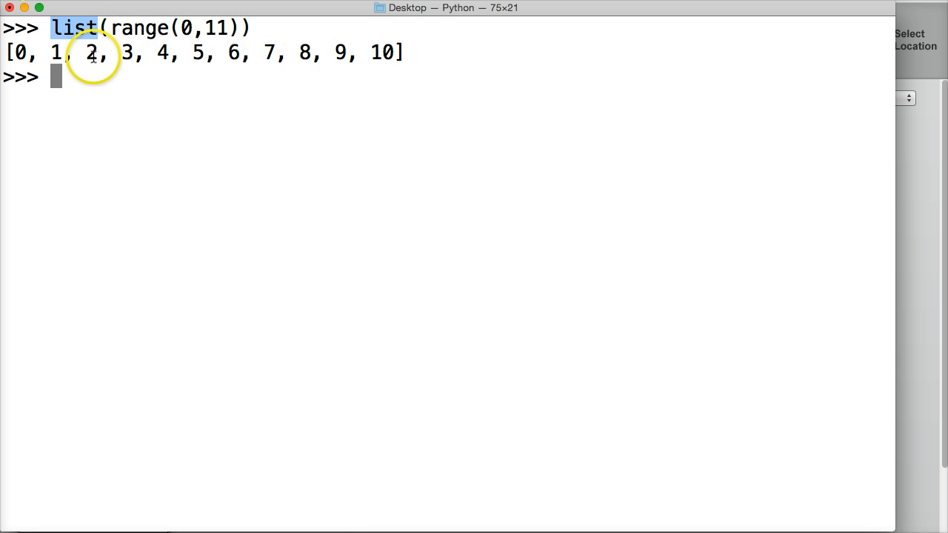
mouse_move(299, 51)
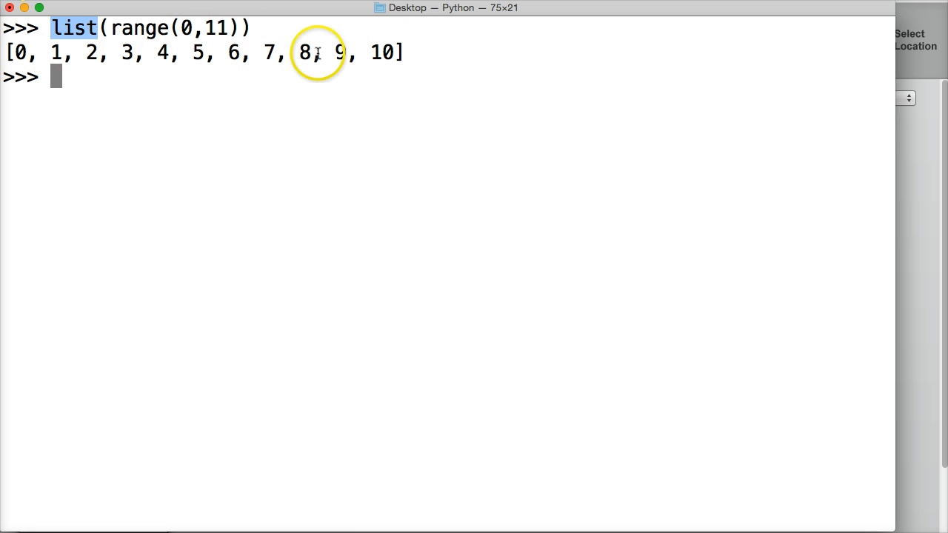
mouse_move(454, 55)
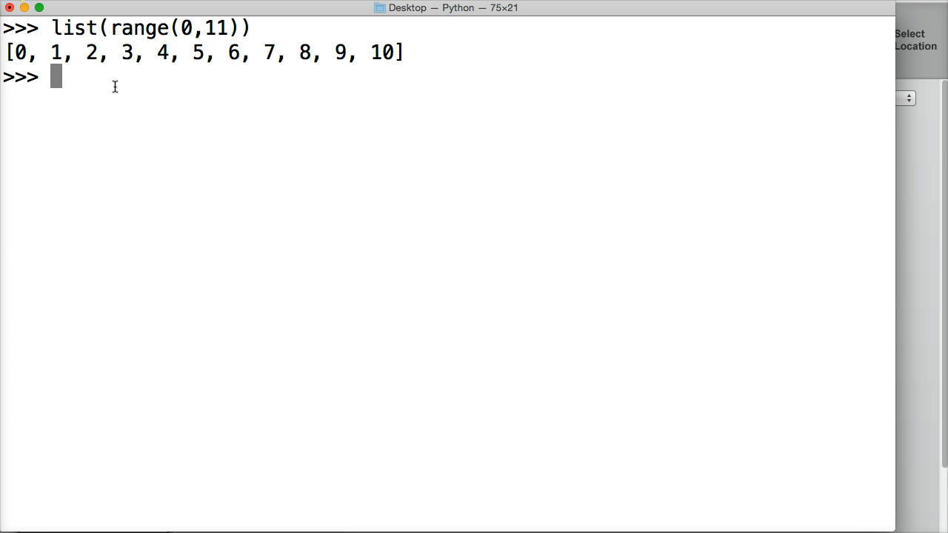
Run list(range(5)) to print [0, 1, 2, 3, 4].
type("list(")
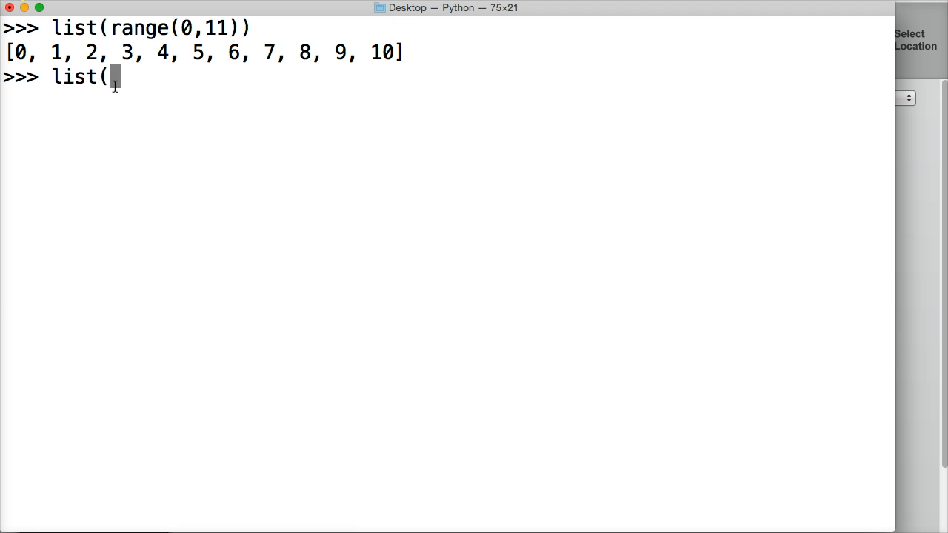
type("range(")
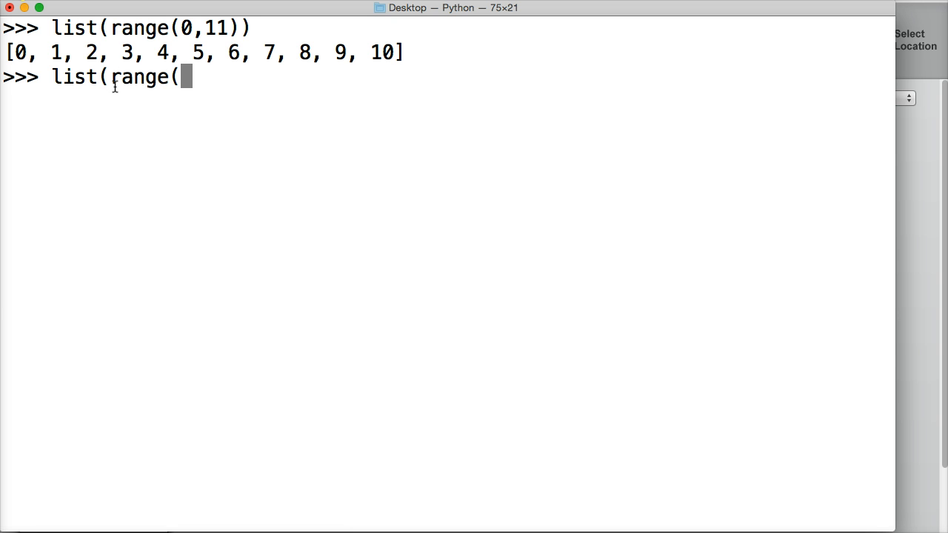
type("5")
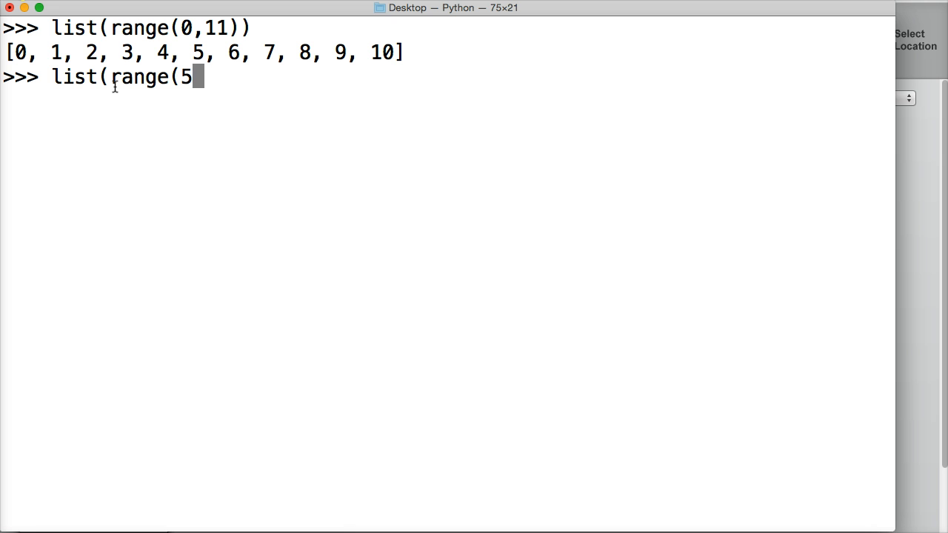
type("))")
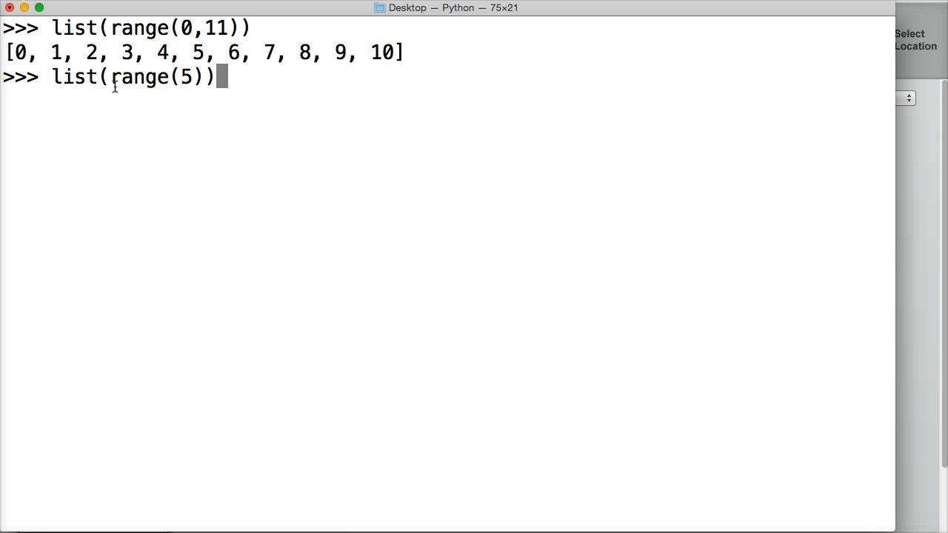
key("enter")
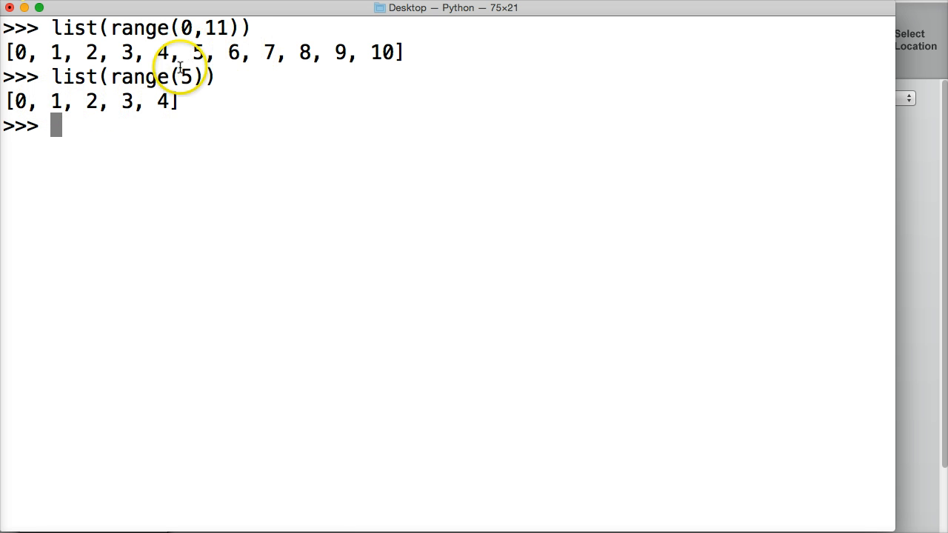
mouse_move(169, 104)
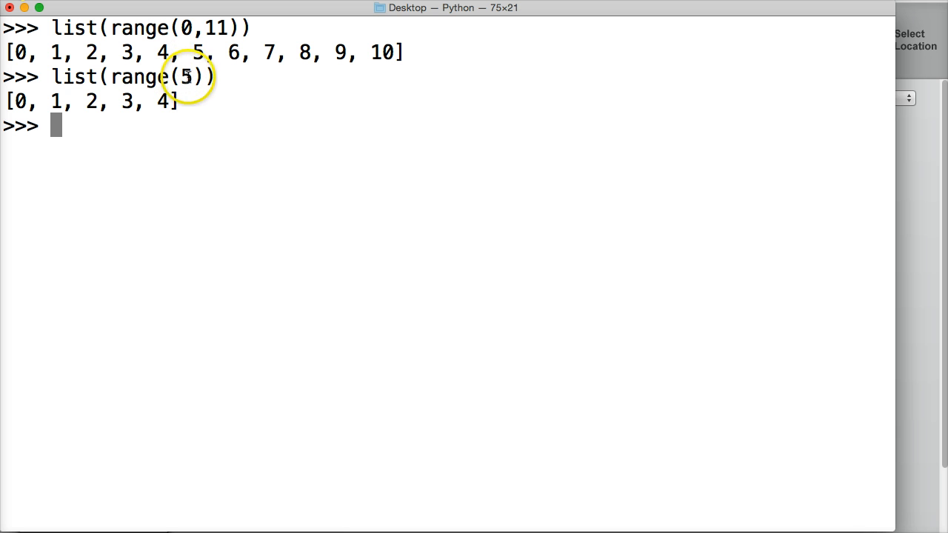
mouse_move(52, 76)
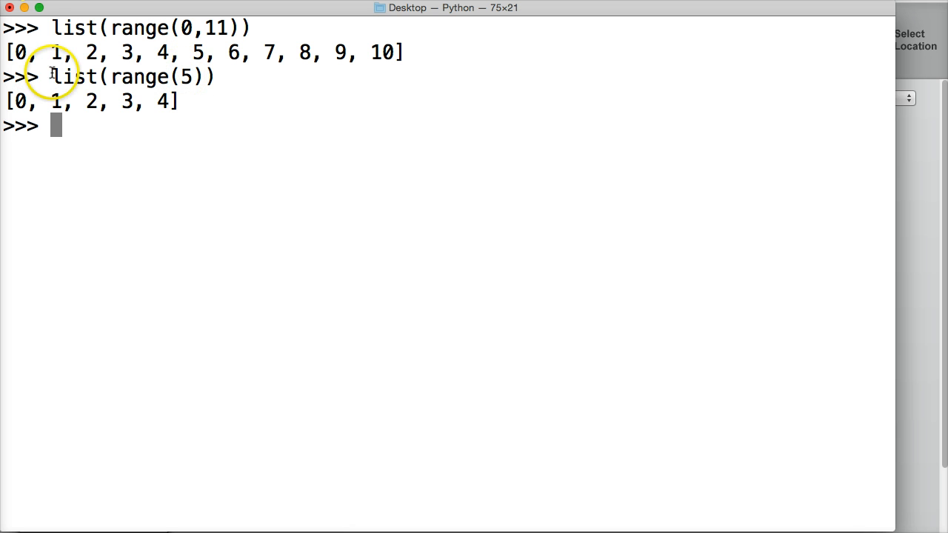
mouse_move(155, 90)
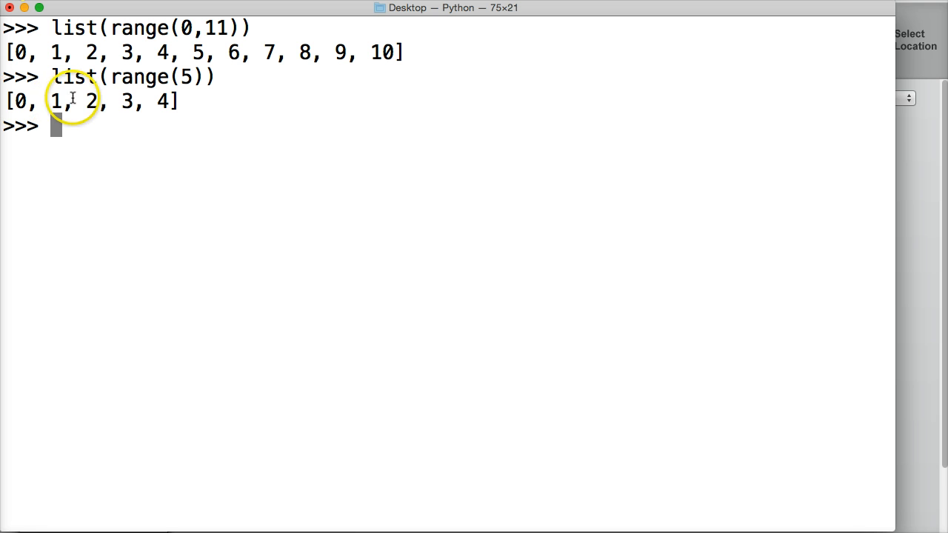
mouse_move(180, 77)
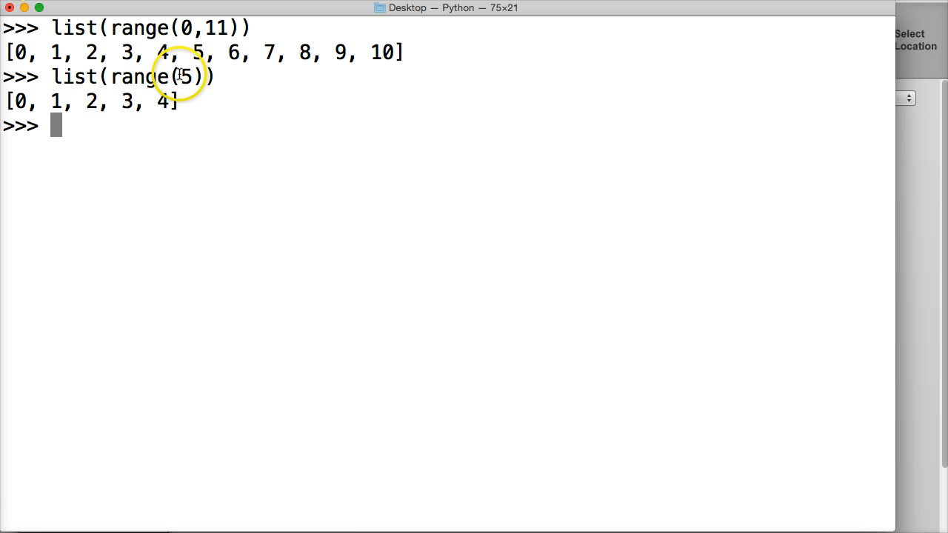
mouse_move(189, 28)
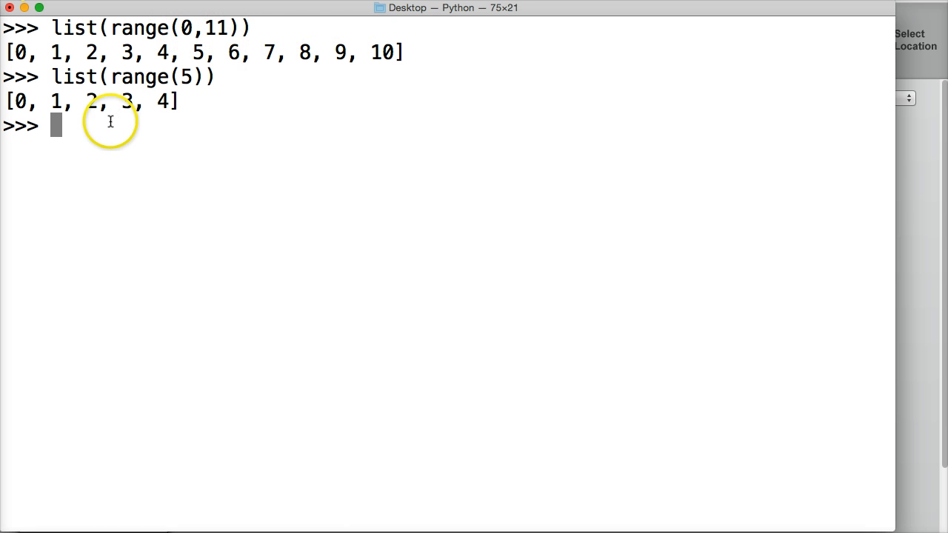
Enter list(range(11)) to list the integers 0 through 10.
type("list(r")
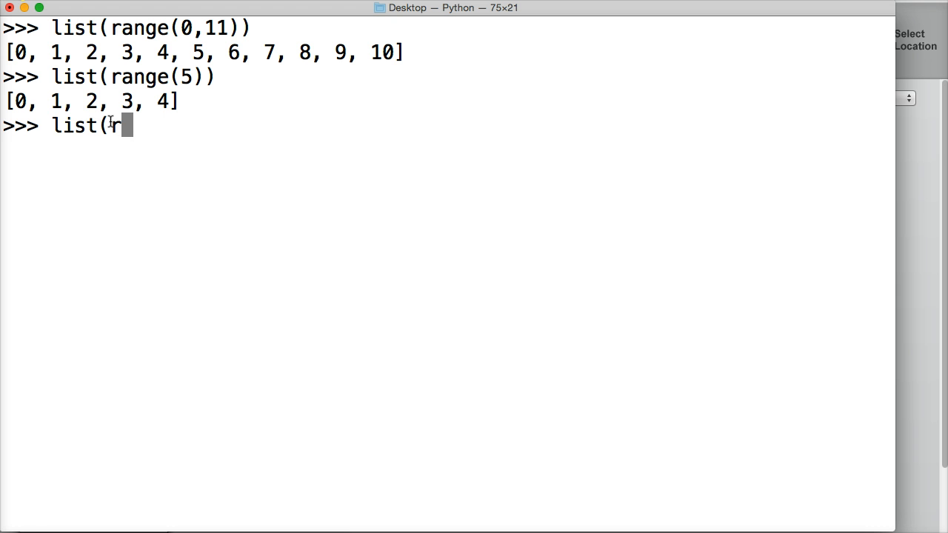
type("ange(11")
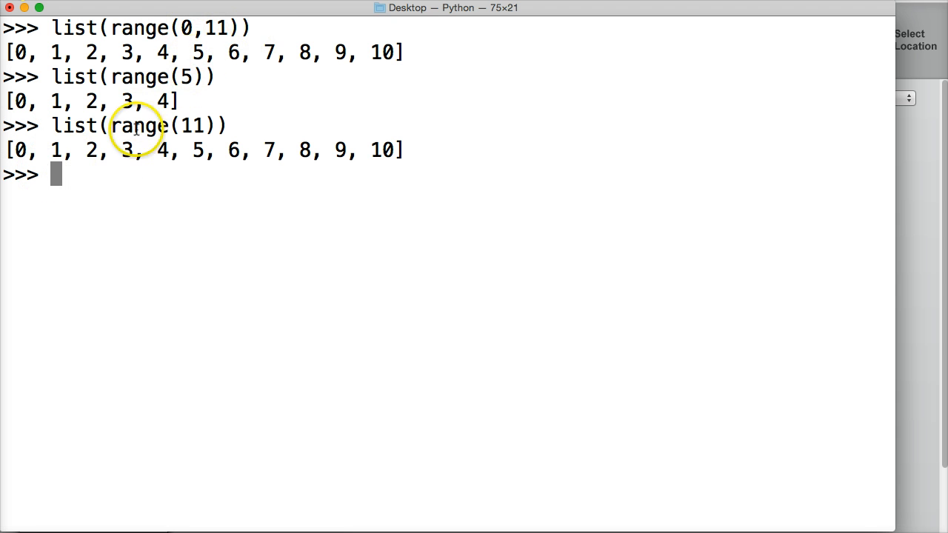
mouse_move(46, 120)
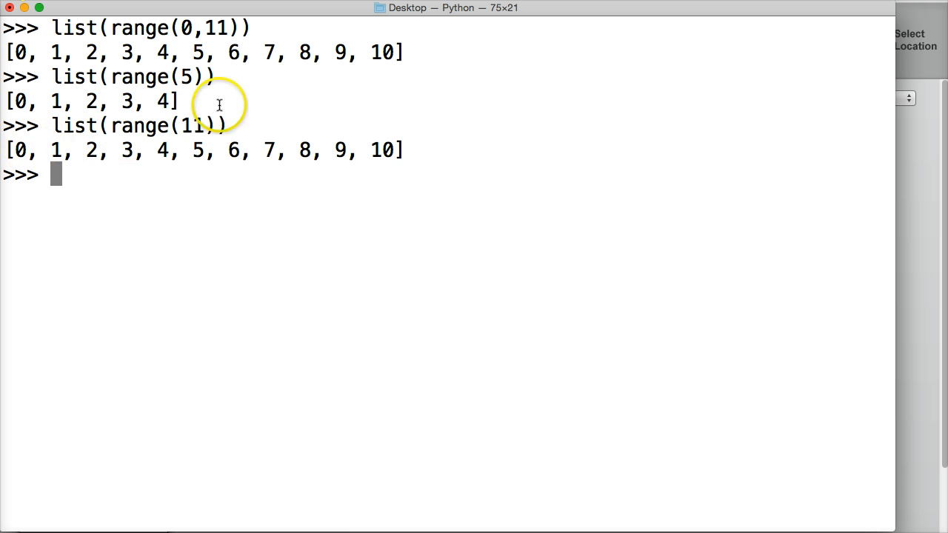
mouse_move(184, 126)
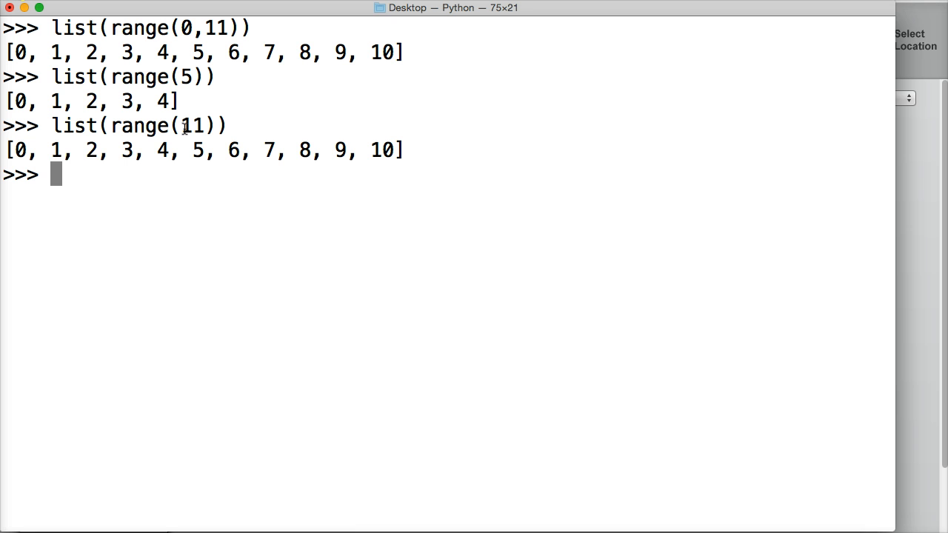
Run list(range(1, 11)) to print the integers 1 through 10.
type("list(")
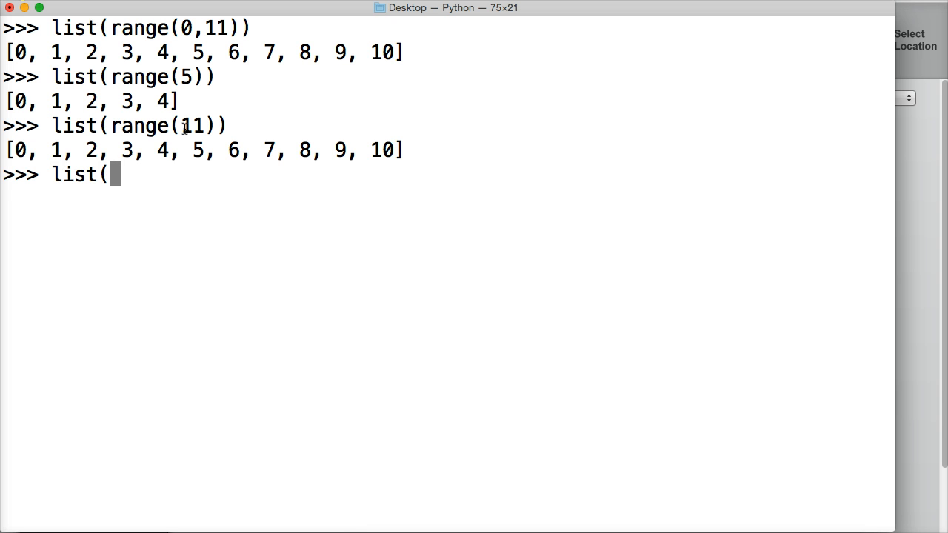
type("range(")
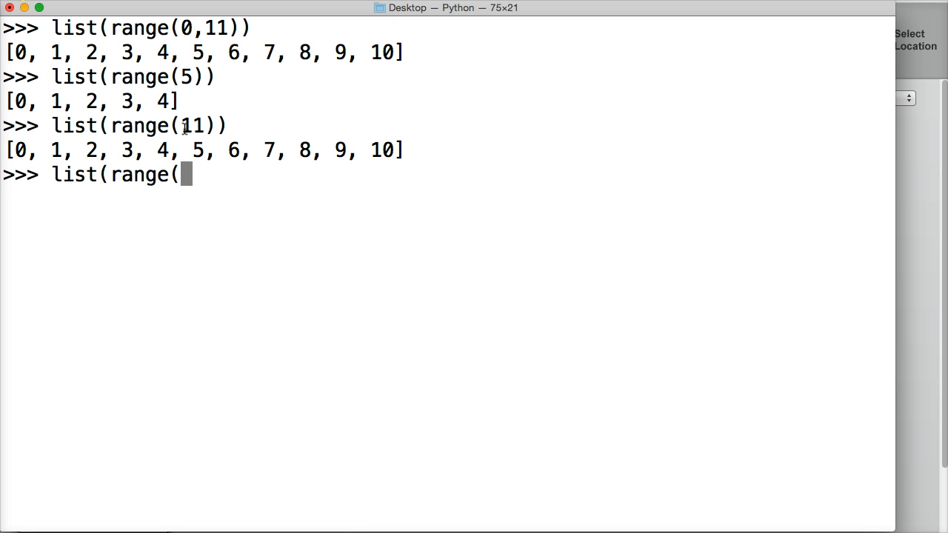
type("1, 11")
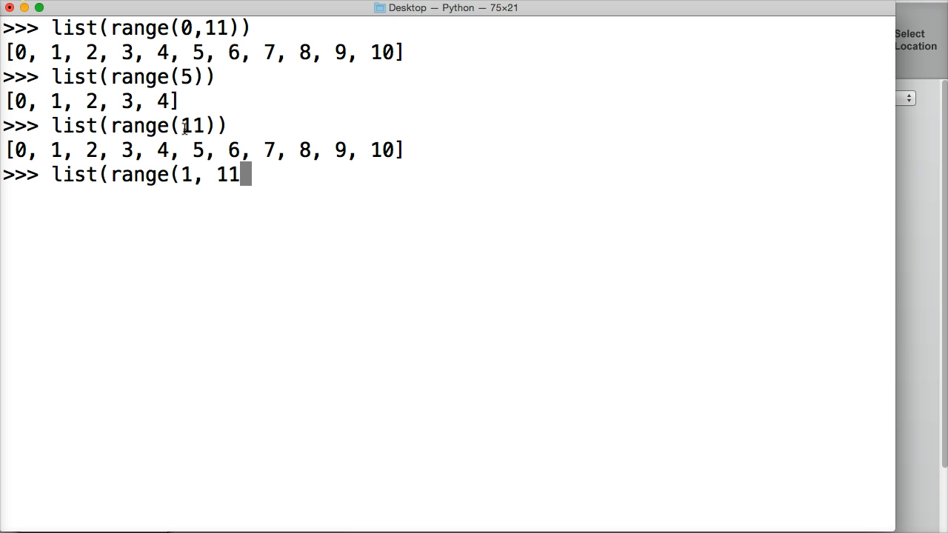
key("enter")
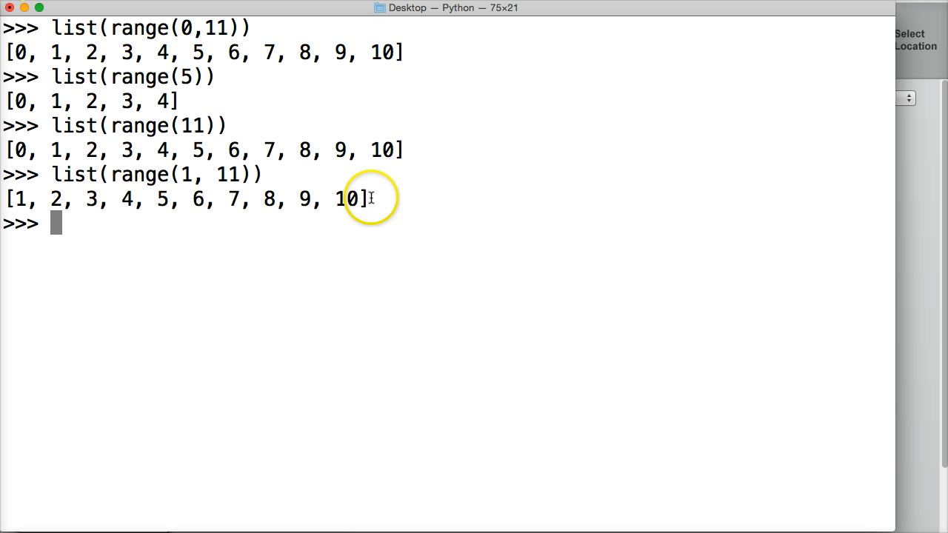
mouse_move(33, 146)
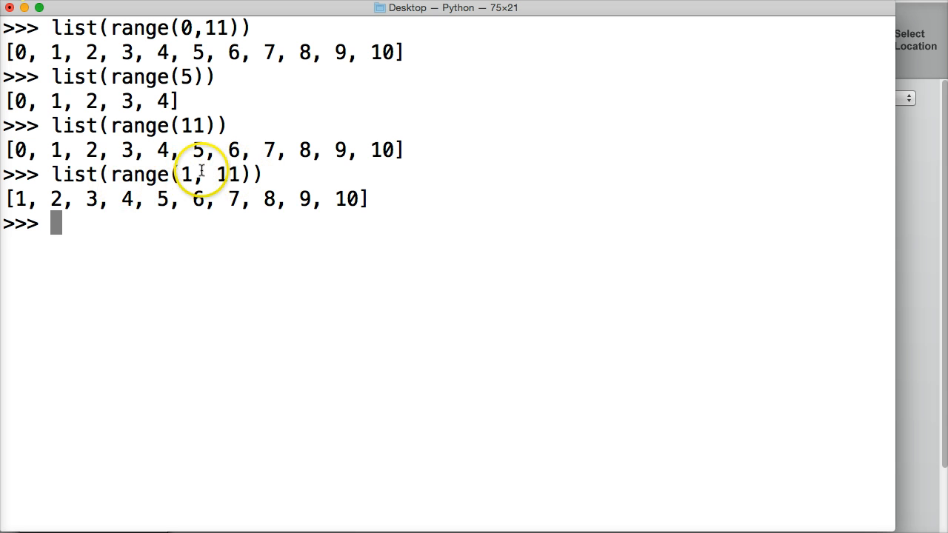
mouse_move(178, 174)
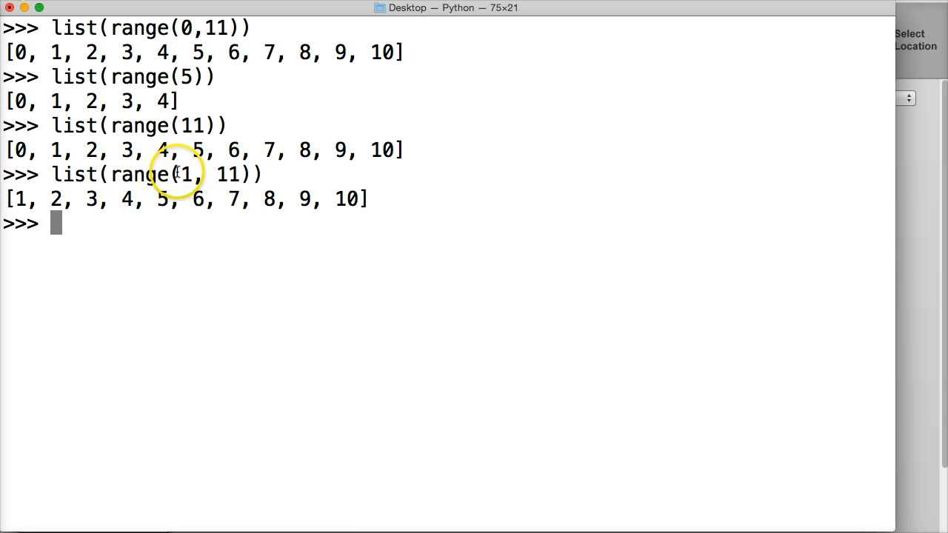
type("list")
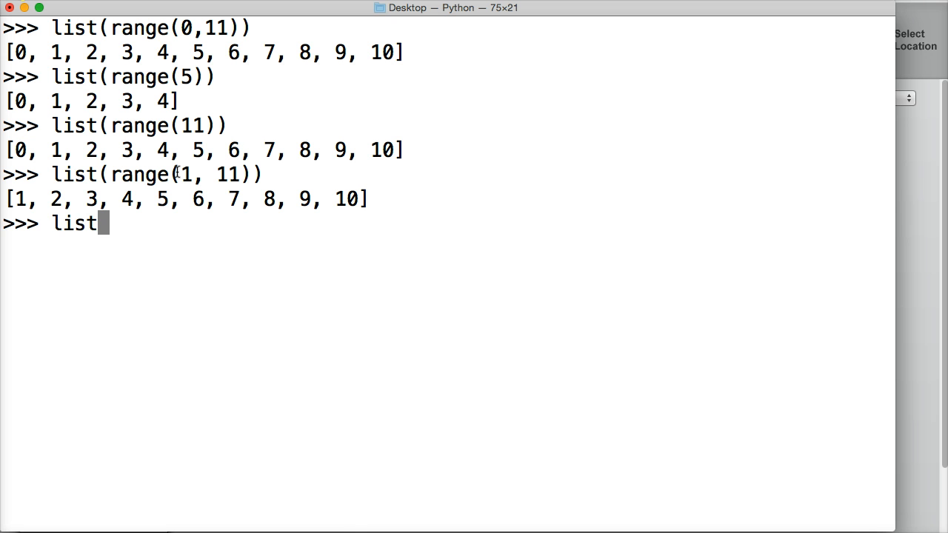
Complete list(range(-4,4)) to print -4 through 3.
type("(range(")
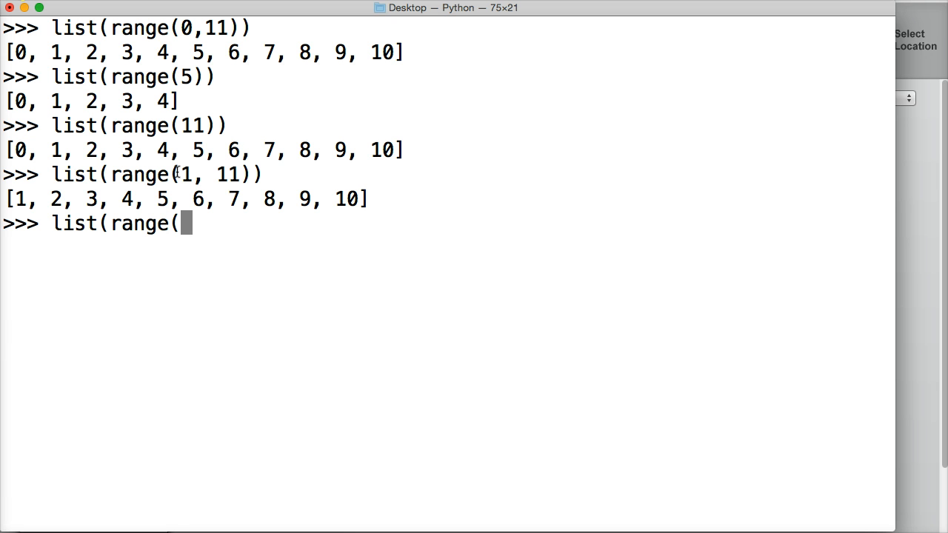
type("-4")
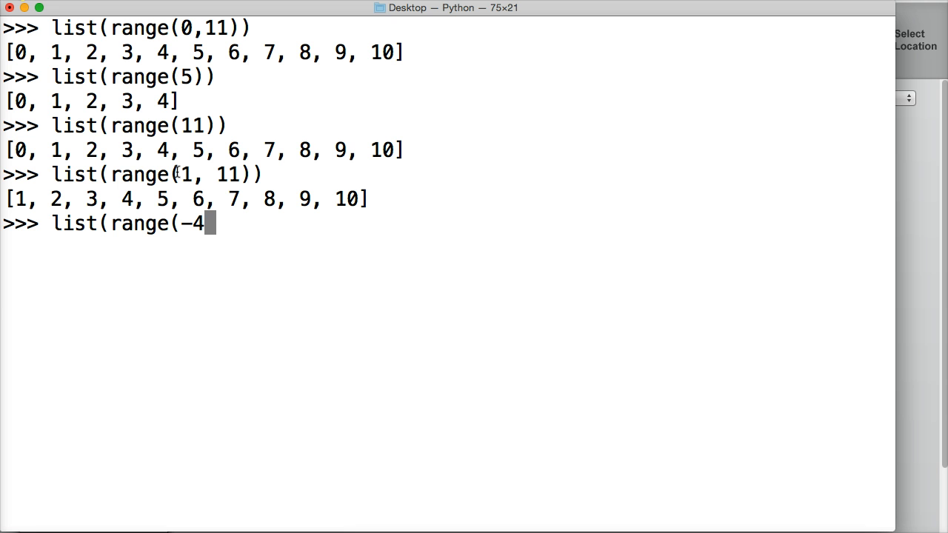
type(",4)")
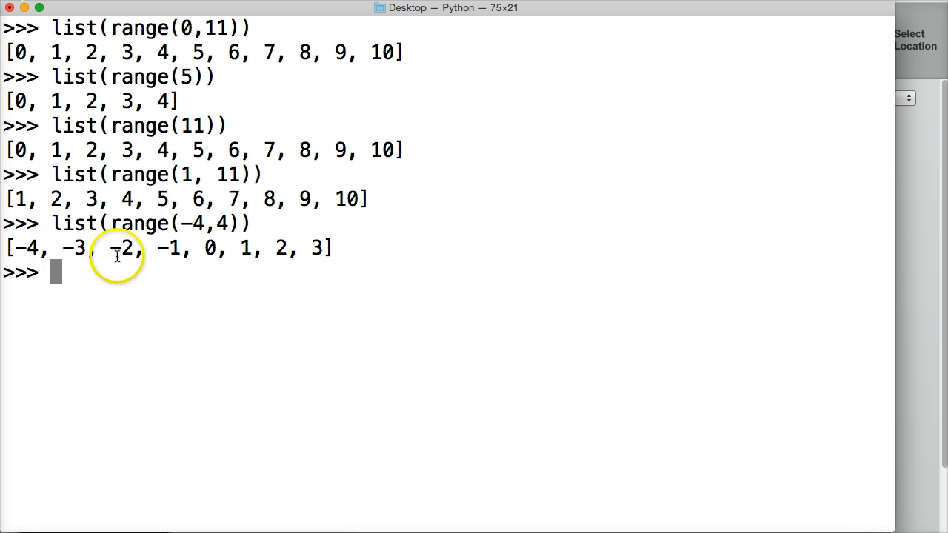
mouse_move(255, 223)
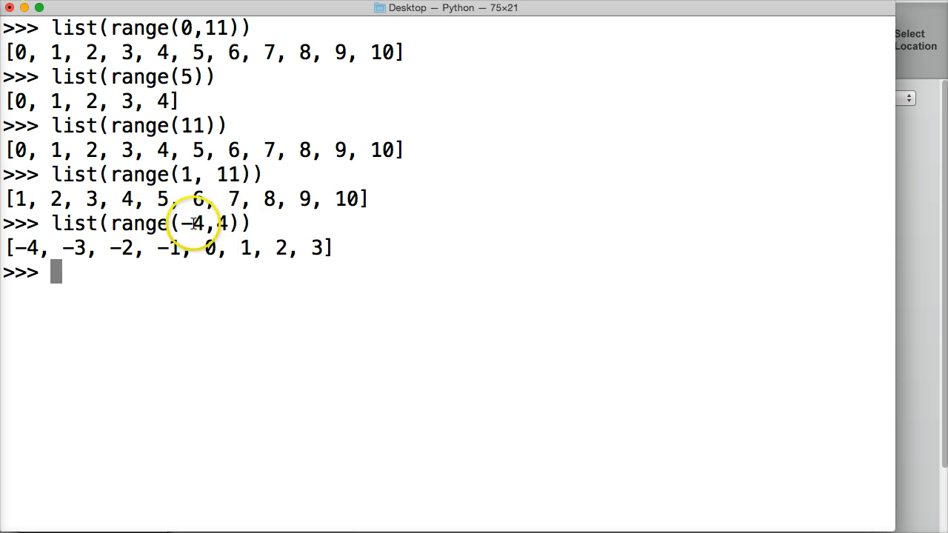
mouse_move(92, 280)
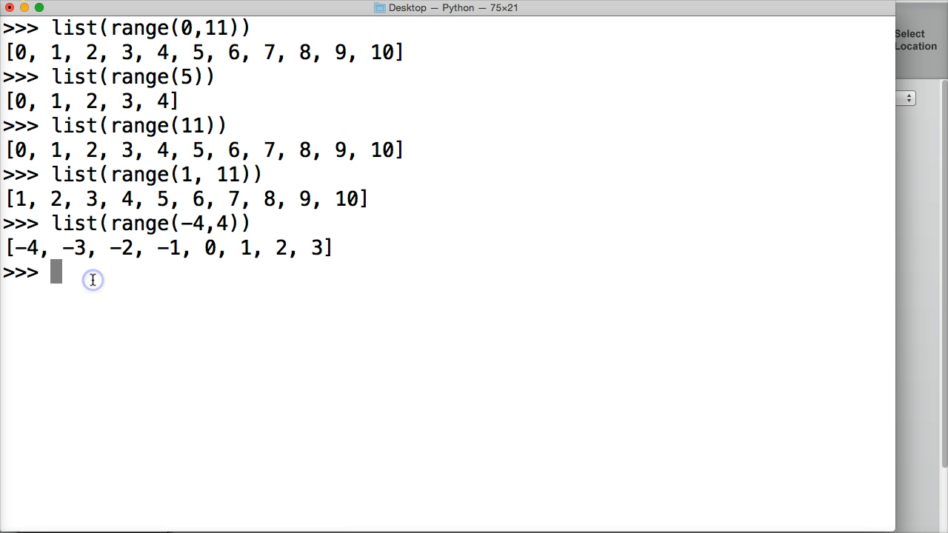
Run list(range(0,11, 2)), closing it on the continuation line, printing 0-10 evens.
type("list(")
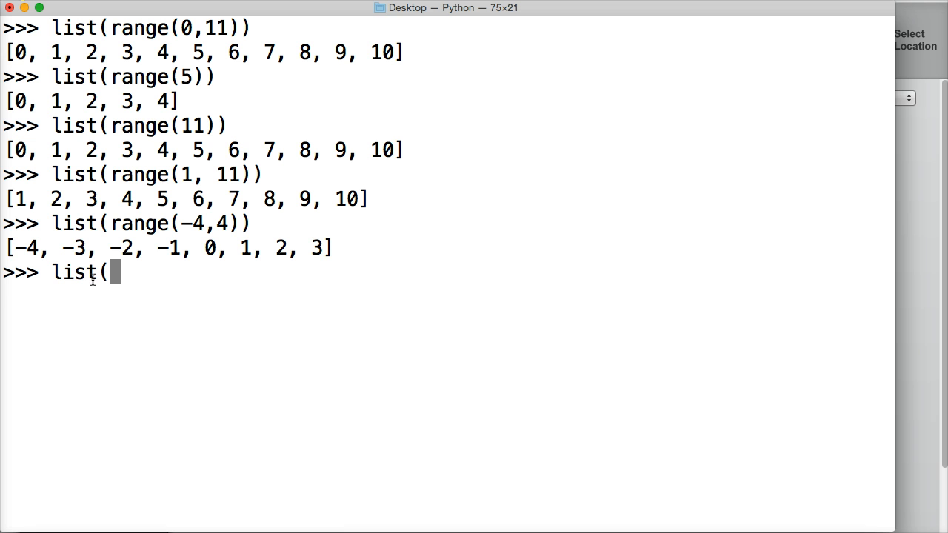
type("range")
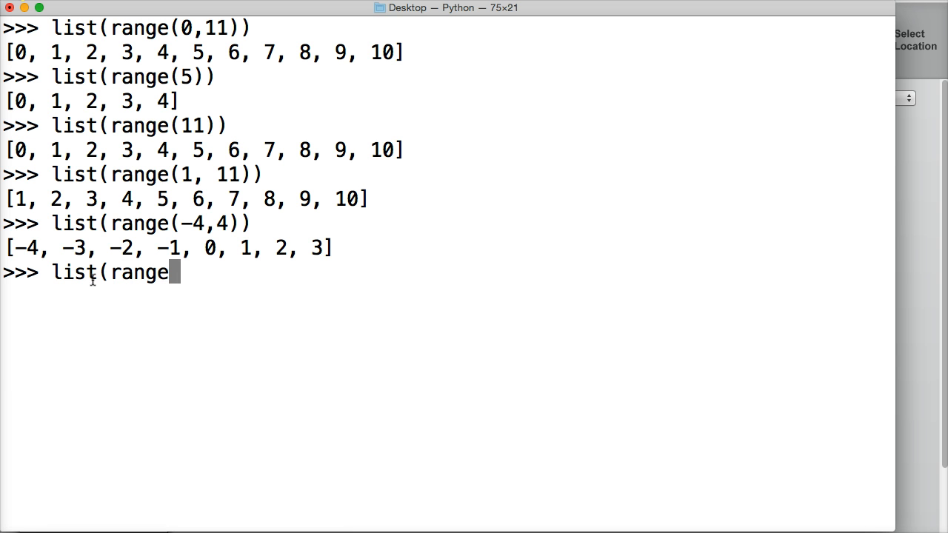
type("(")
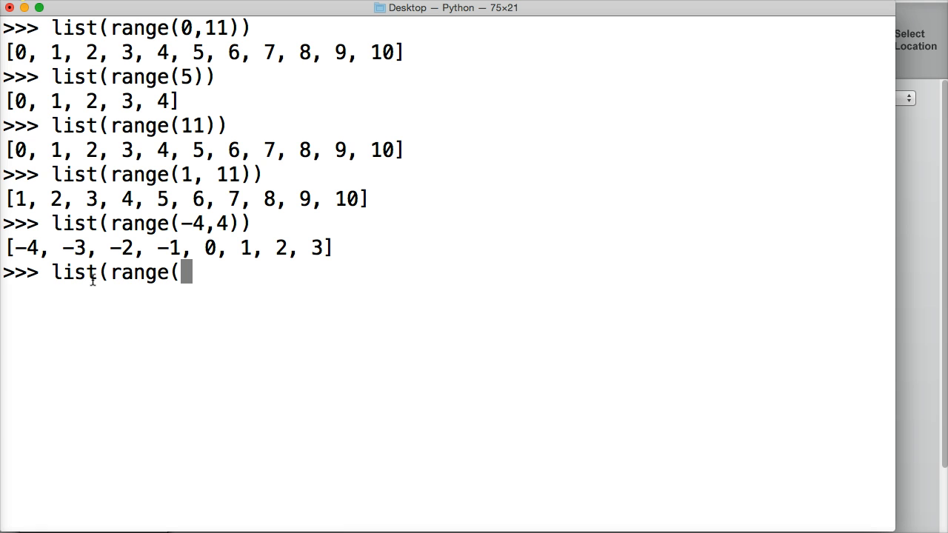
type("0,")
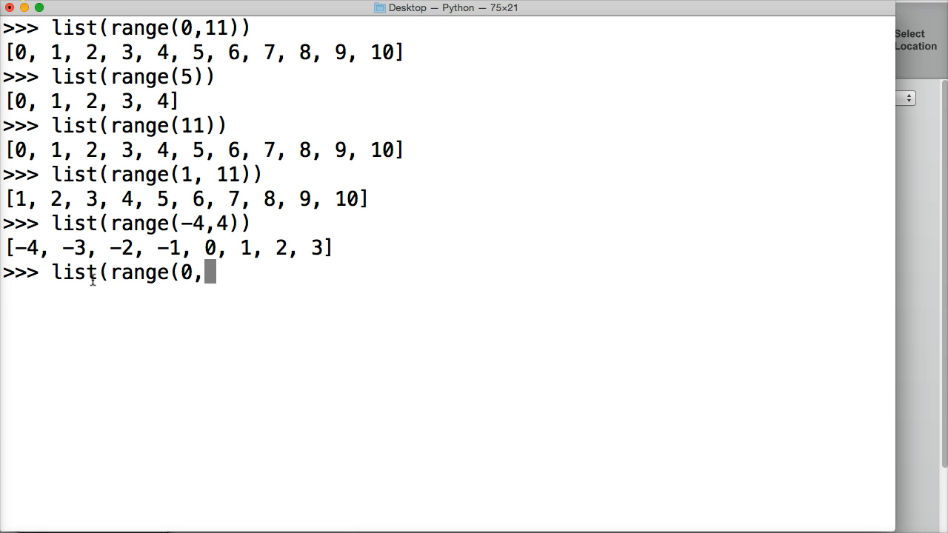
type("11,")
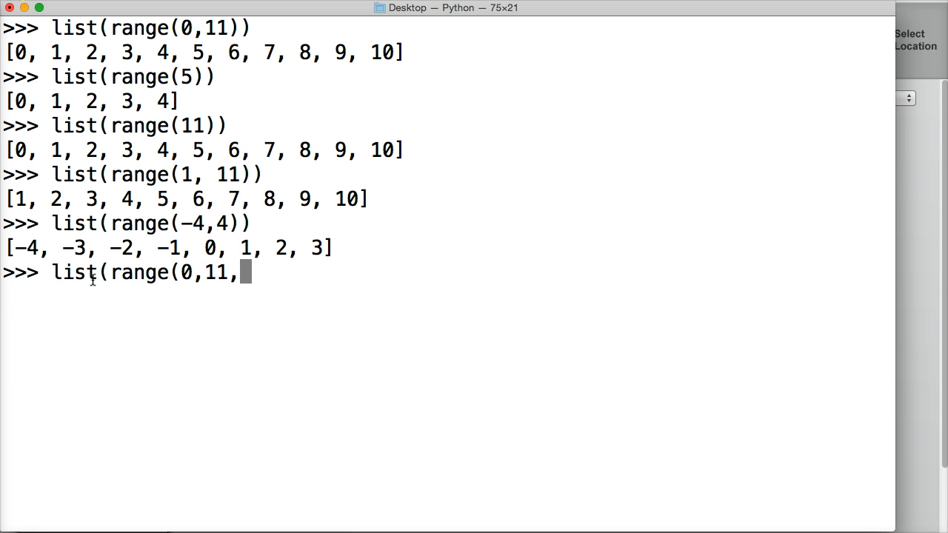
type("2)")
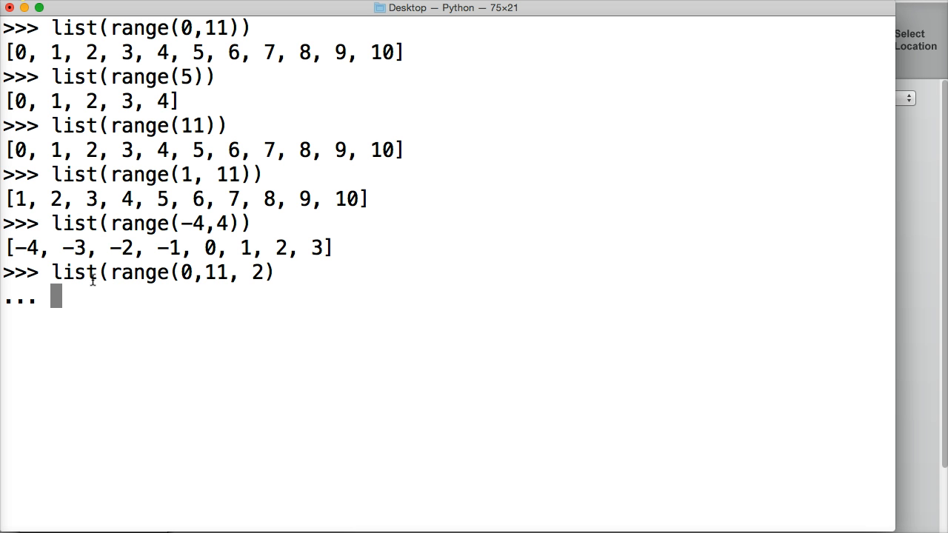
type(")")
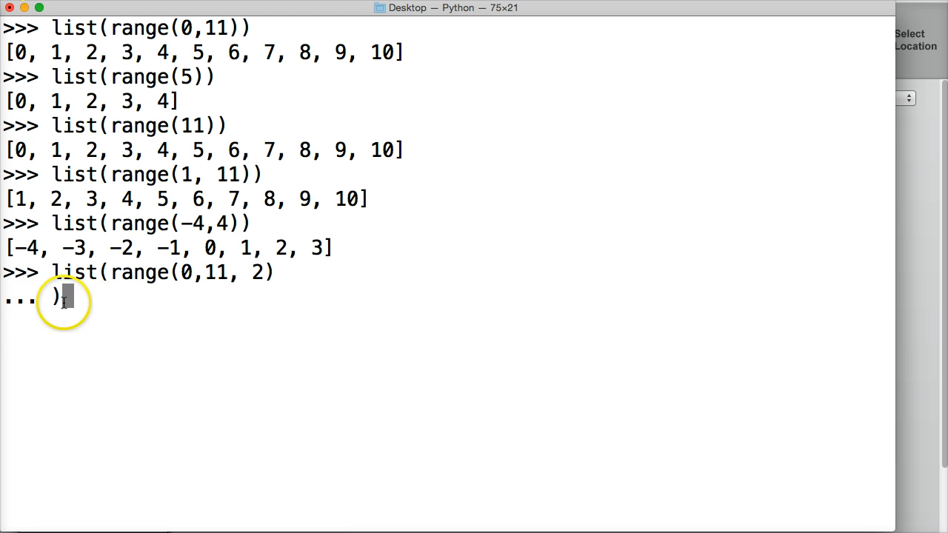
key("enter")
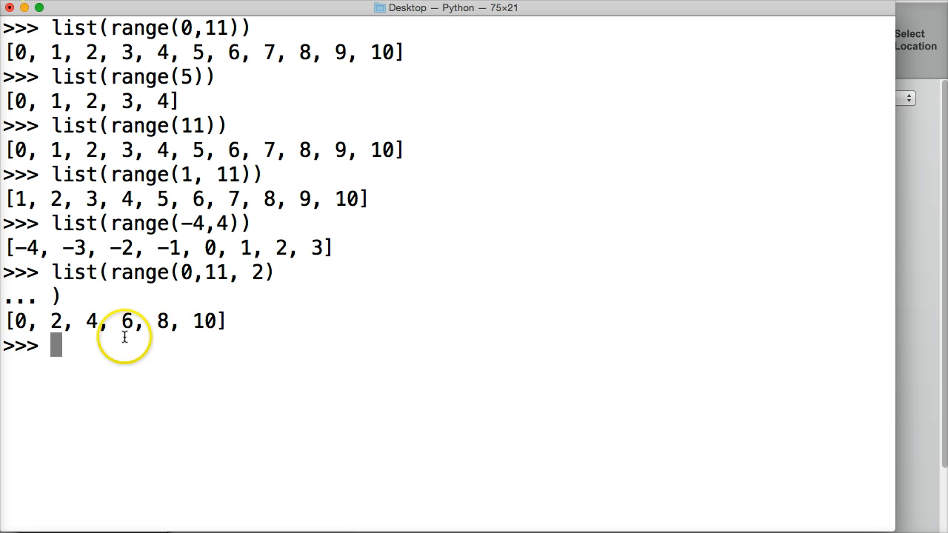
Enter list(range(0,11,3)) to print [0, 3, 6, 9].
type("list")
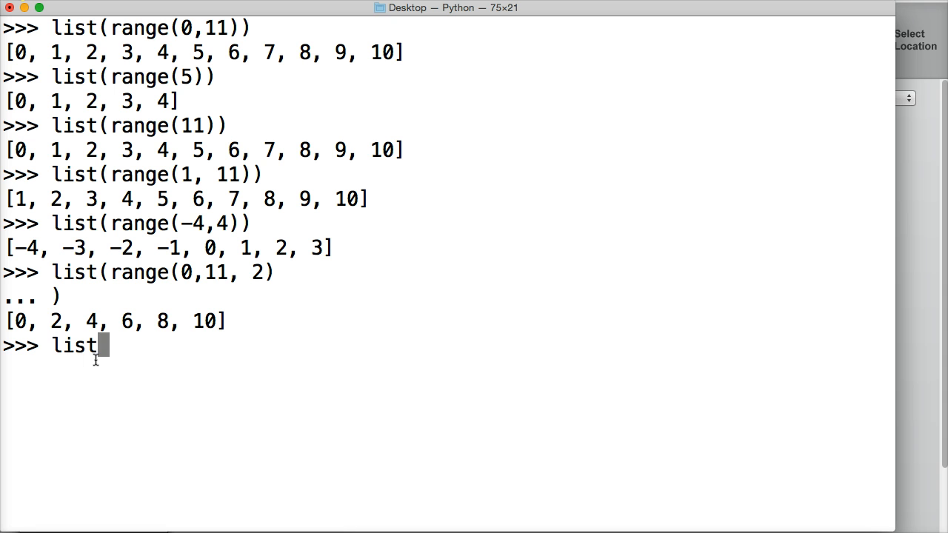
type("(range(")
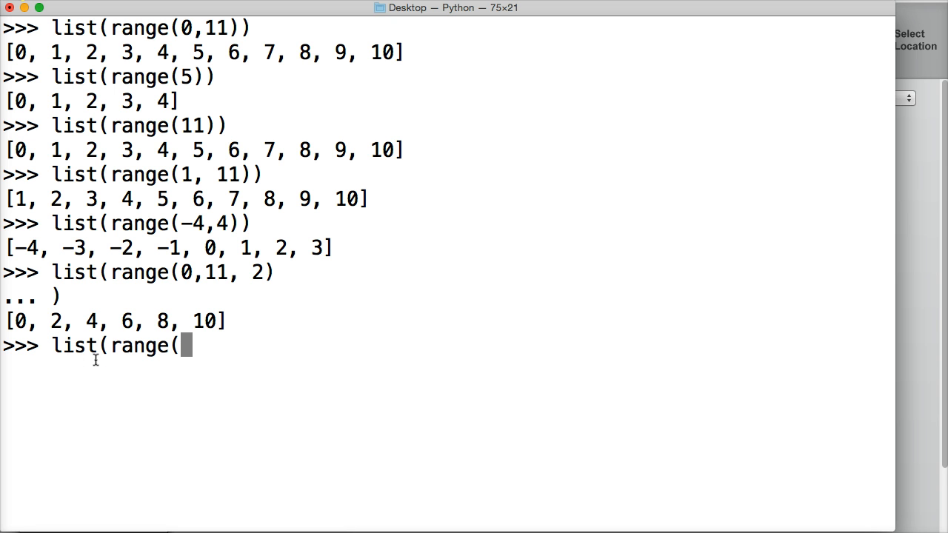
type("0,11,")
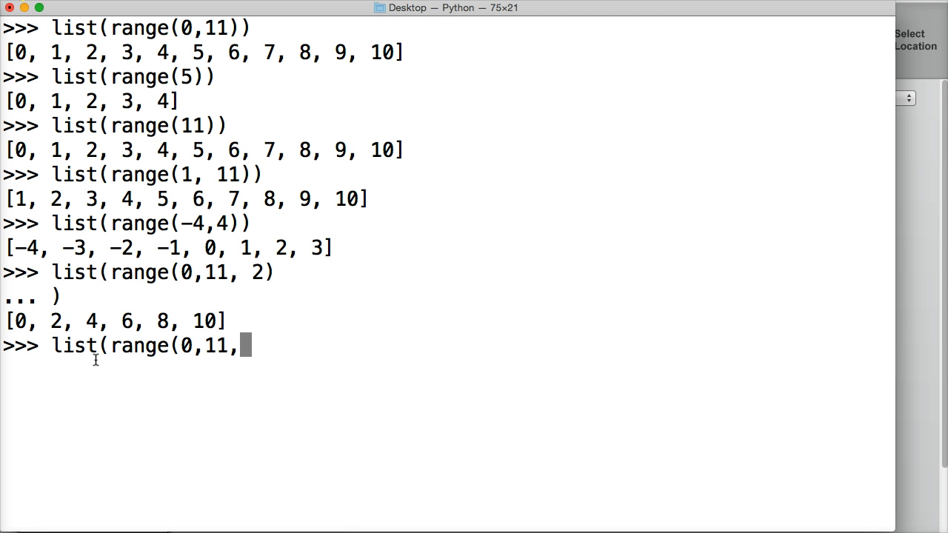
type("3)")
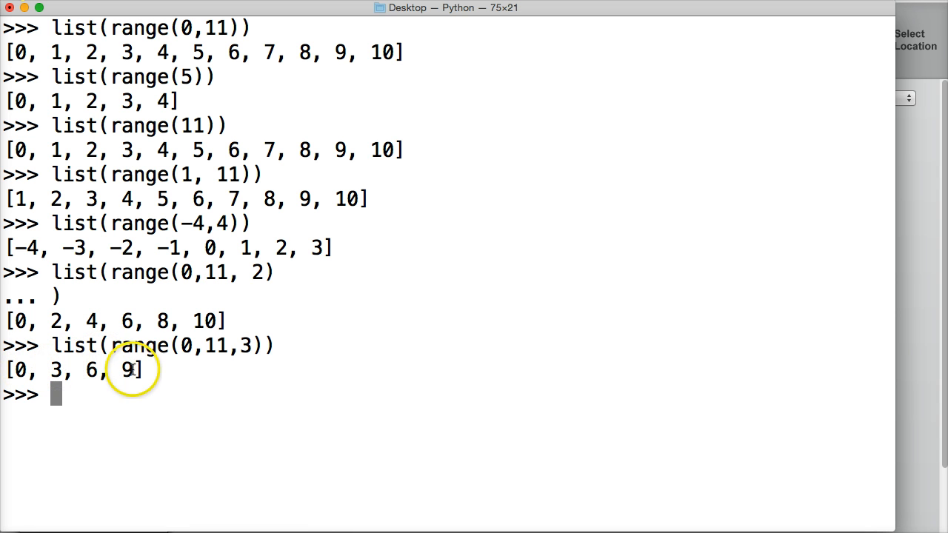
mouse_move(174, 376)
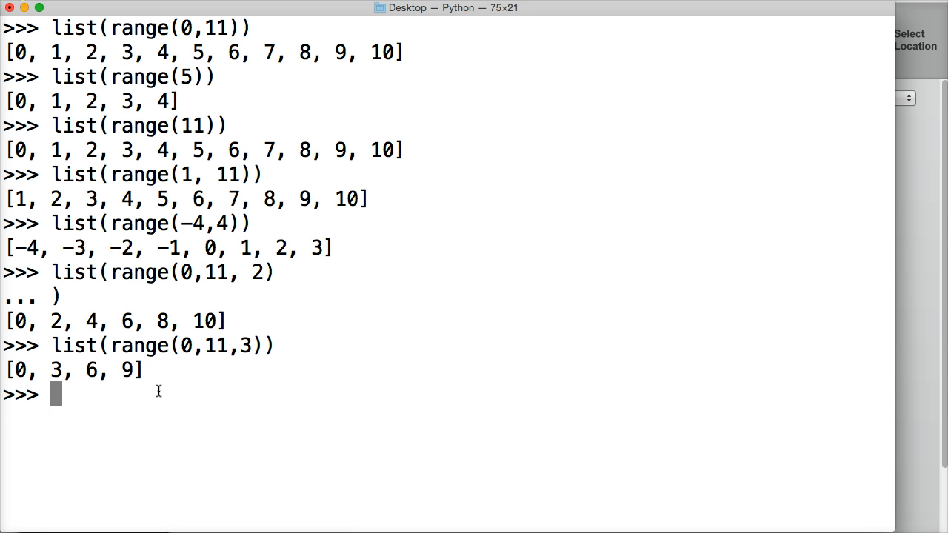
Run list(range(0,11,5)) for [0, 5, 10] and highlight the step value 5.
type("list(range")
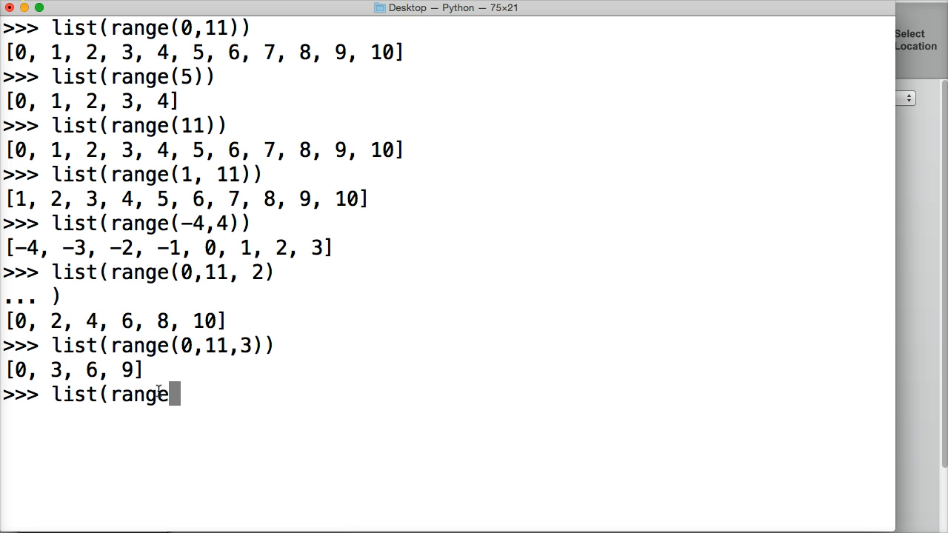
type("(")
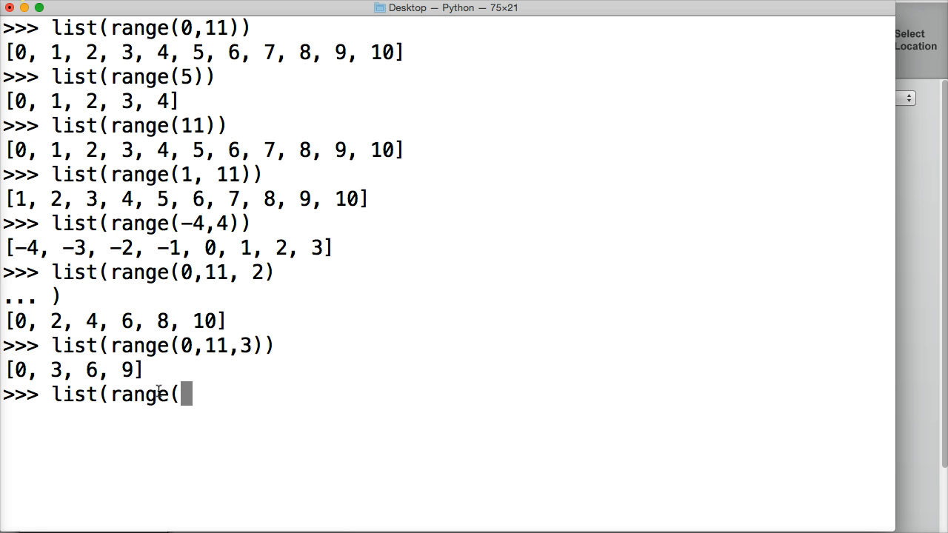
type("5")
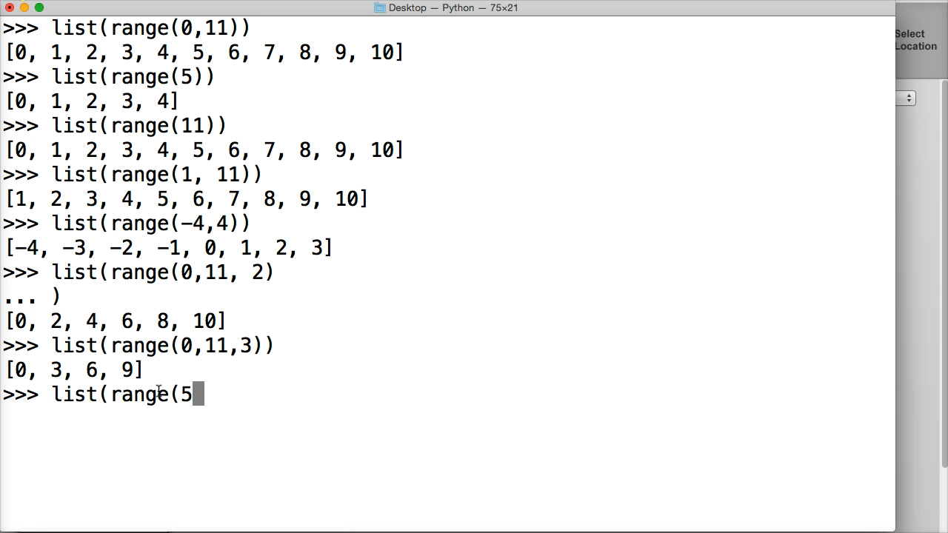
type("0,11")
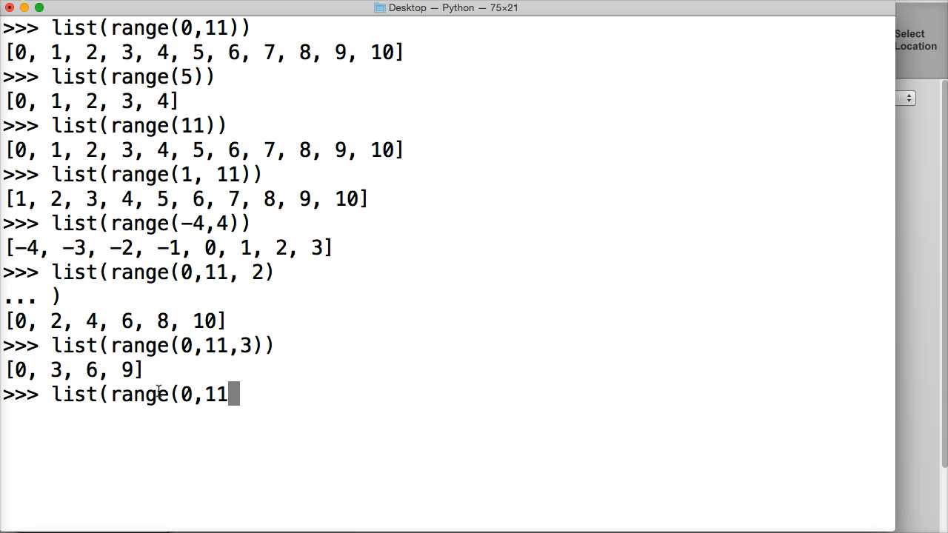
type(",5))")
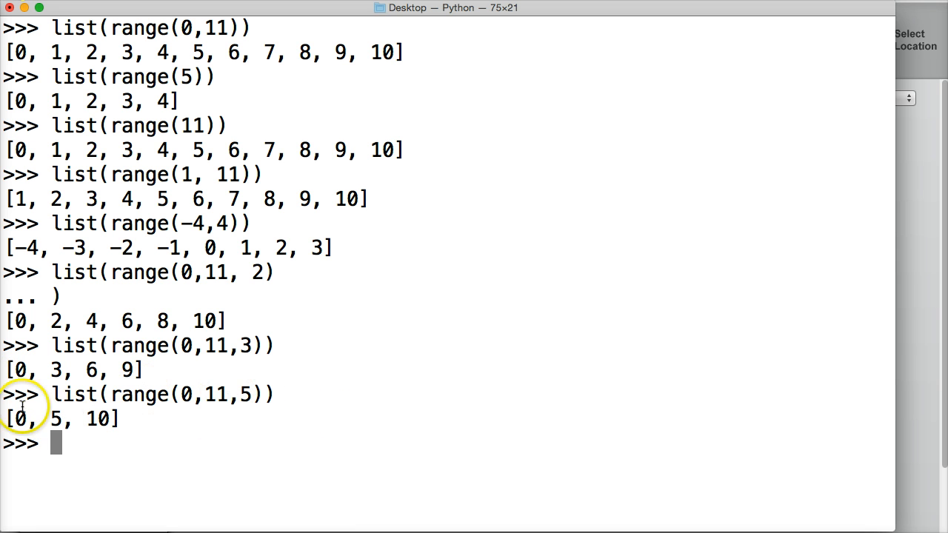
double_click(247, 394)
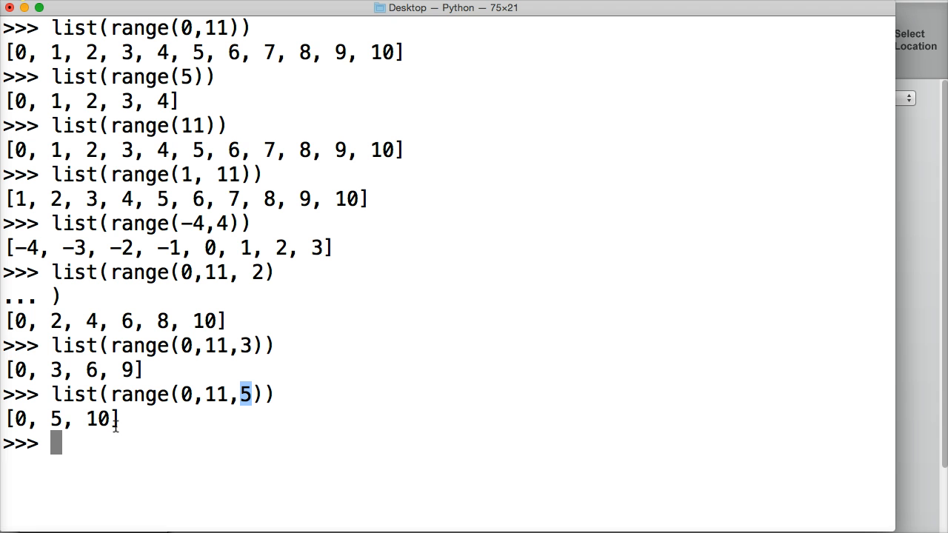
mouse_move(189, 126)
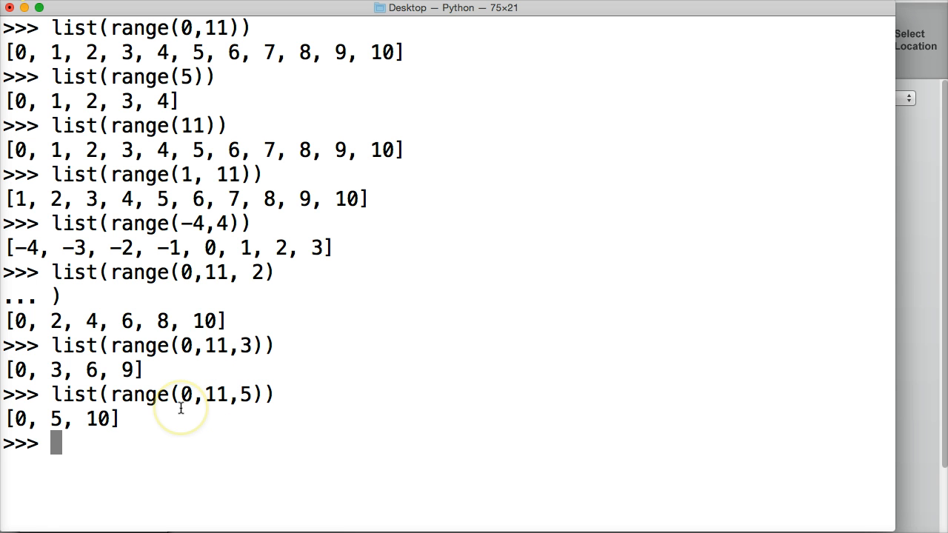
Run list(range(11,2)) to get [] and highlight the 2.
type("l")
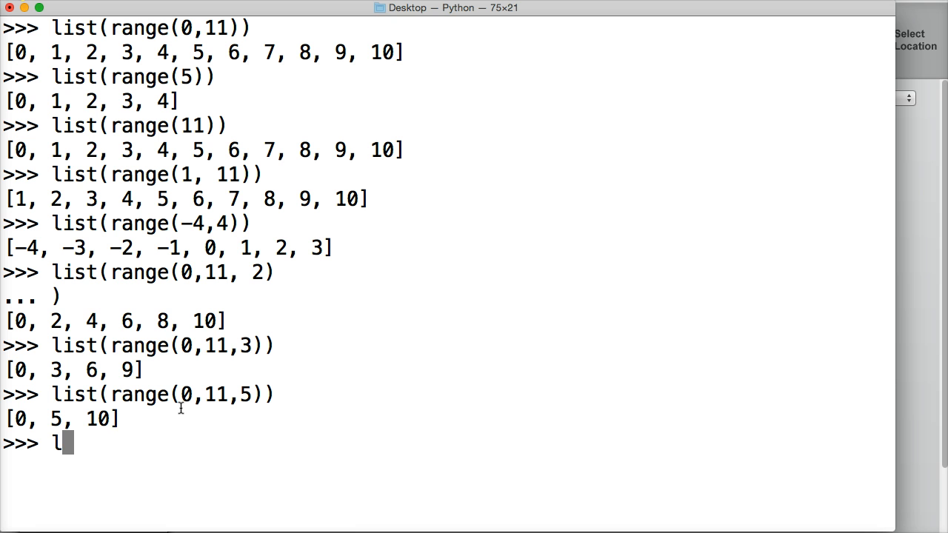
type("ist(range")
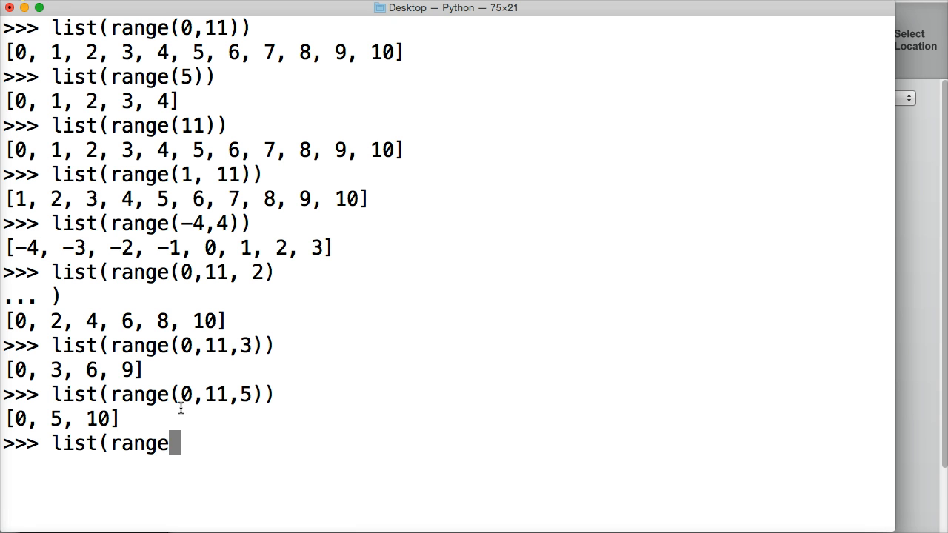
type("11")
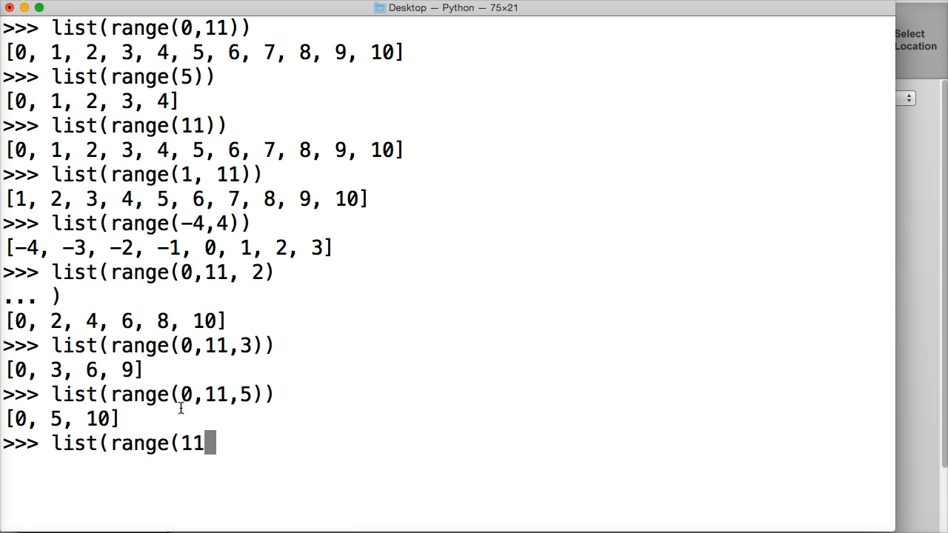
type(",2))")
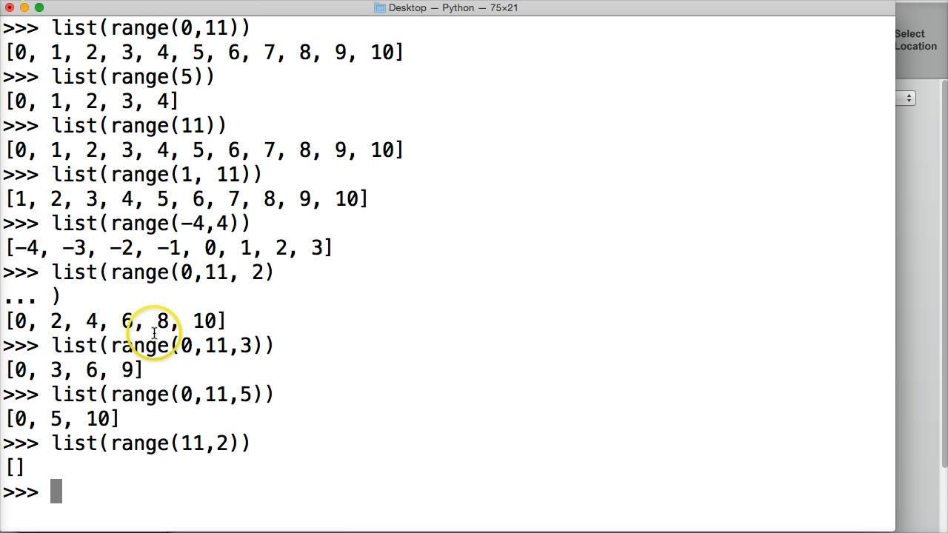
double_click(195, 443)
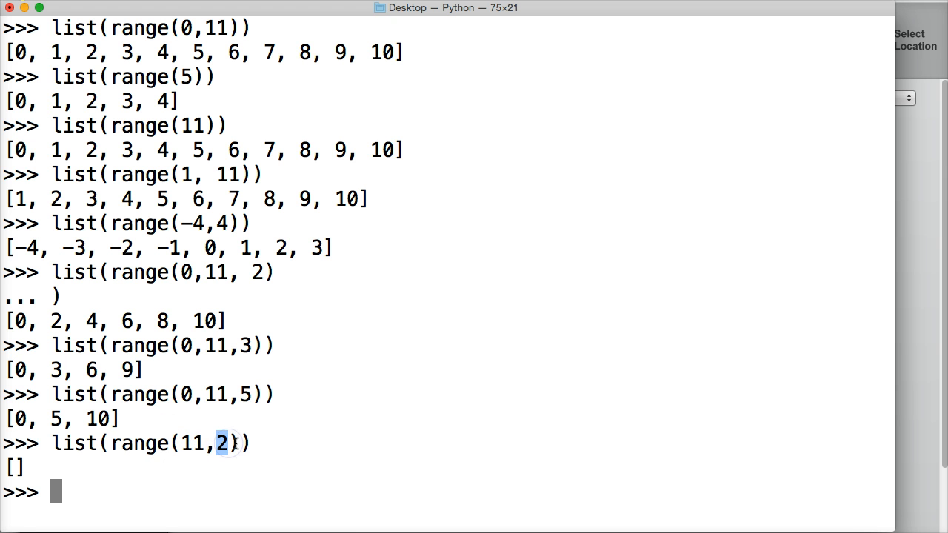
mouse_move(65, 481)
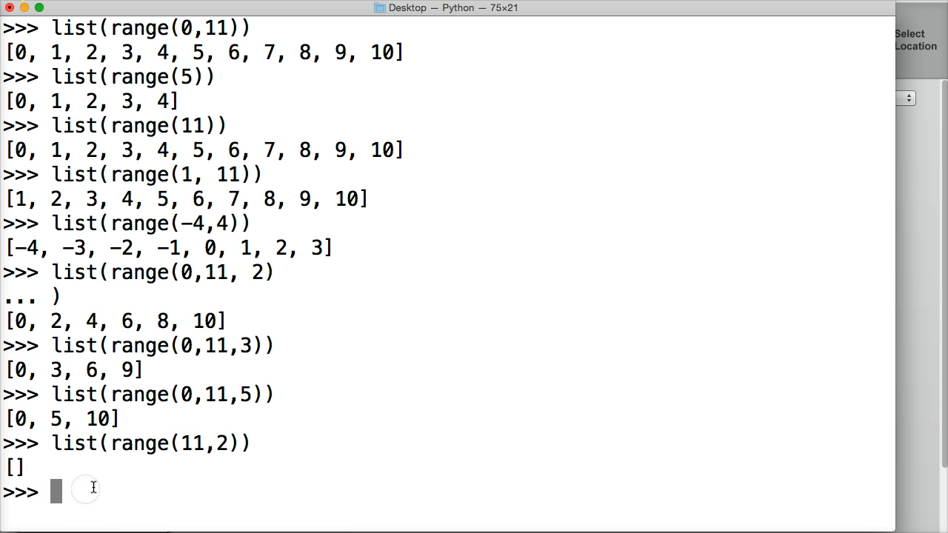
Enter list(range(0,11,2)) to print 0, 2, 4, 6, 8, 10.
type("list(r")
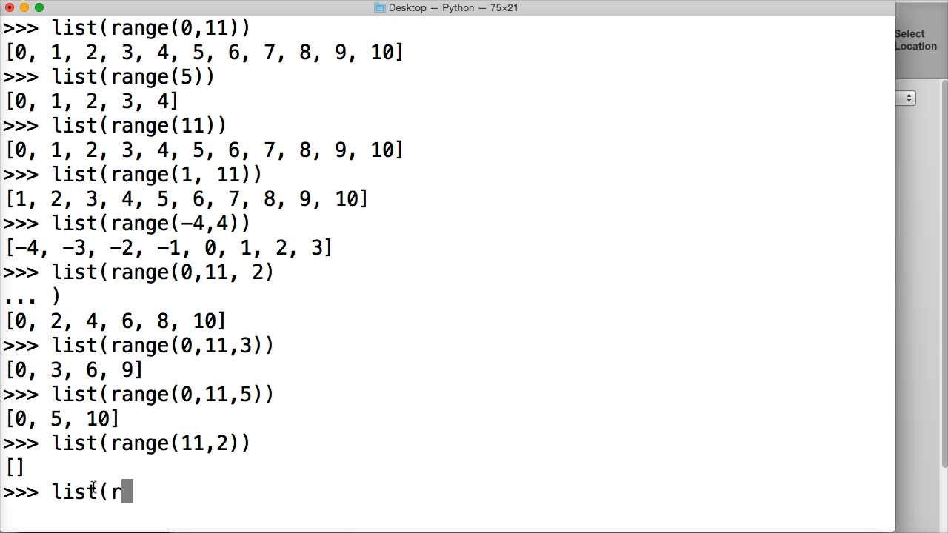
type("ange(")
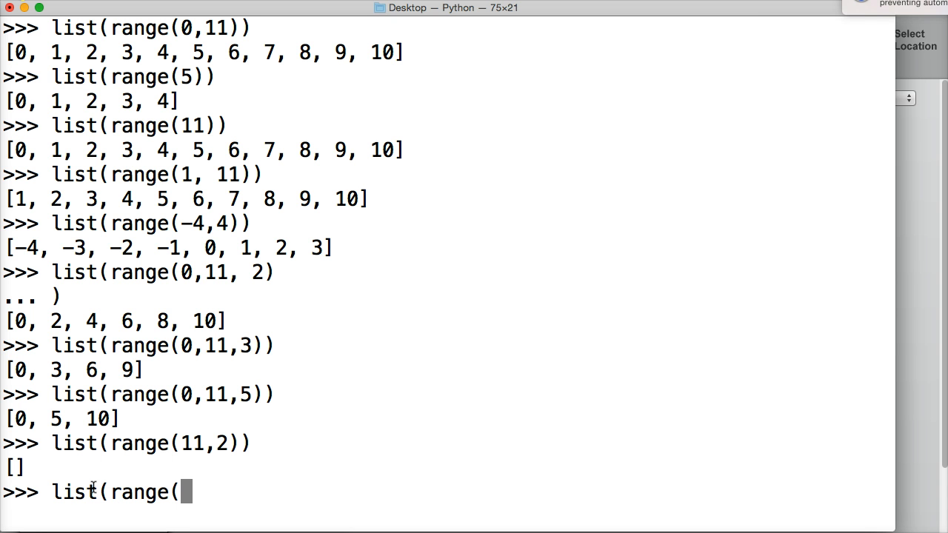
type("0,1")
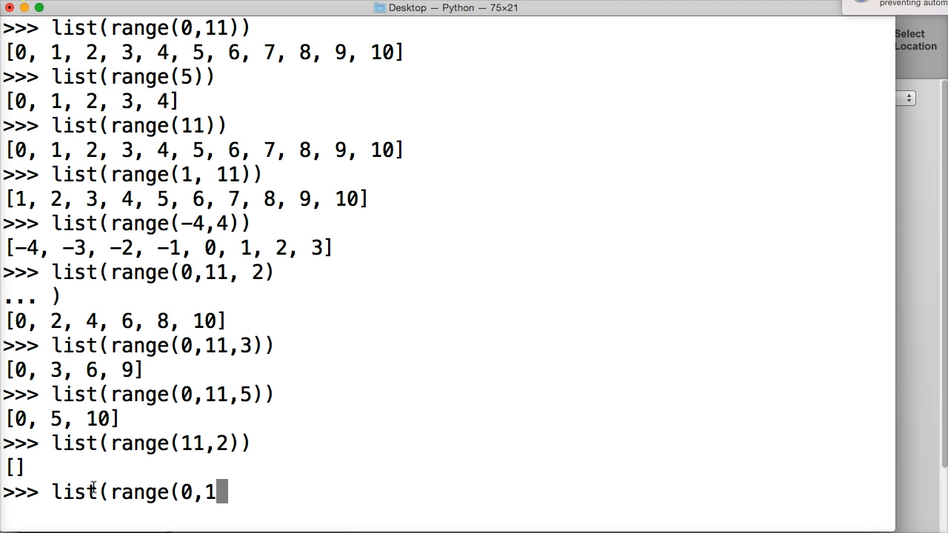
type("1,2")
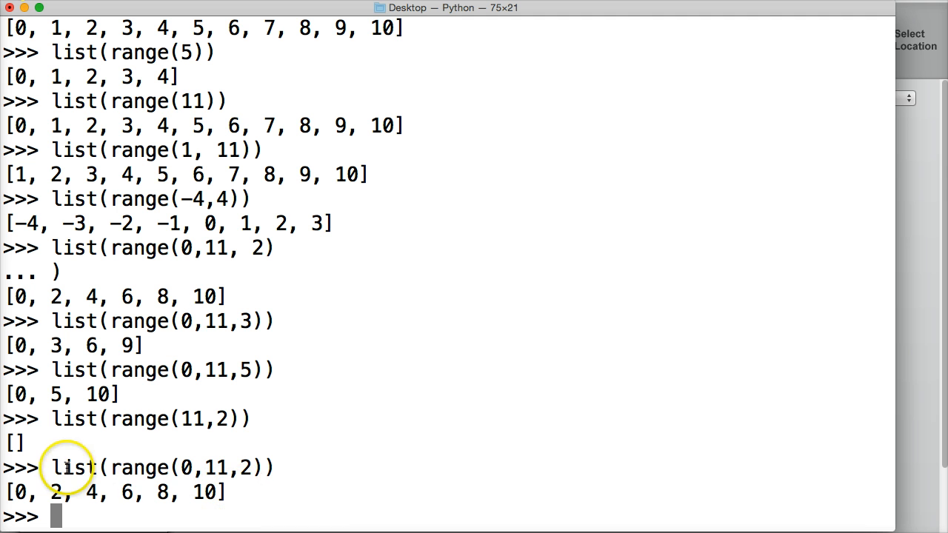
mouse_move(74, 463)
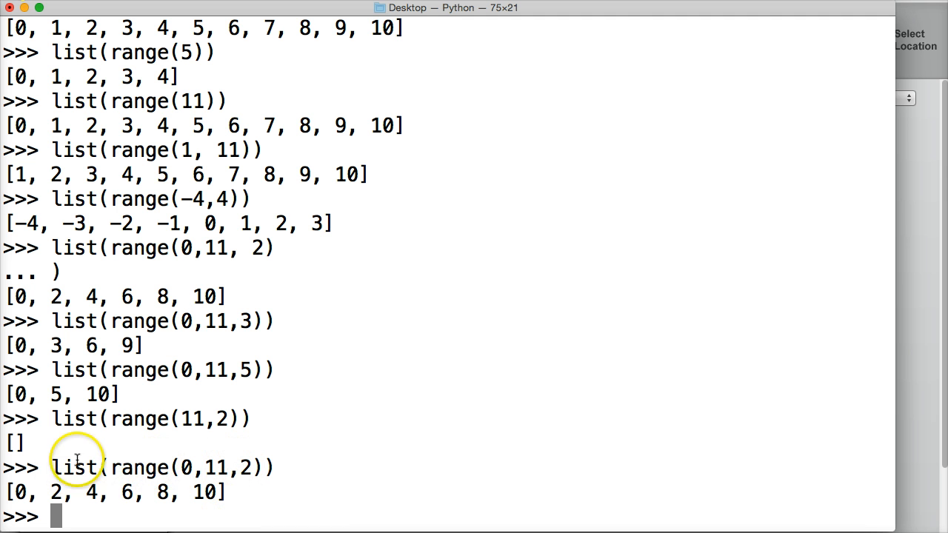